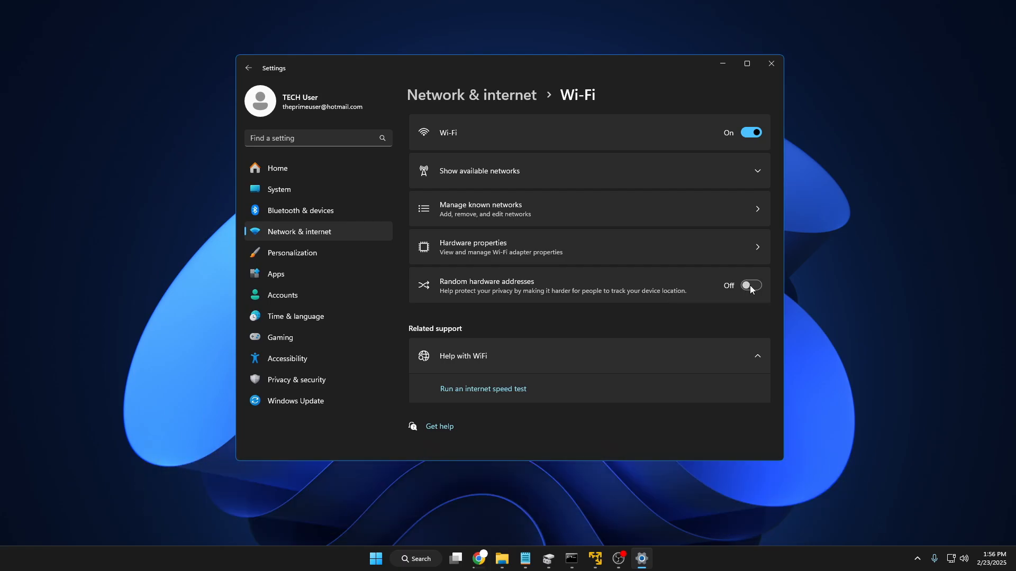
Step: Toggle random hardware addresses on and off, close Settings, then reopen Settings from the Start button's quick menu
left_click(751, 284)
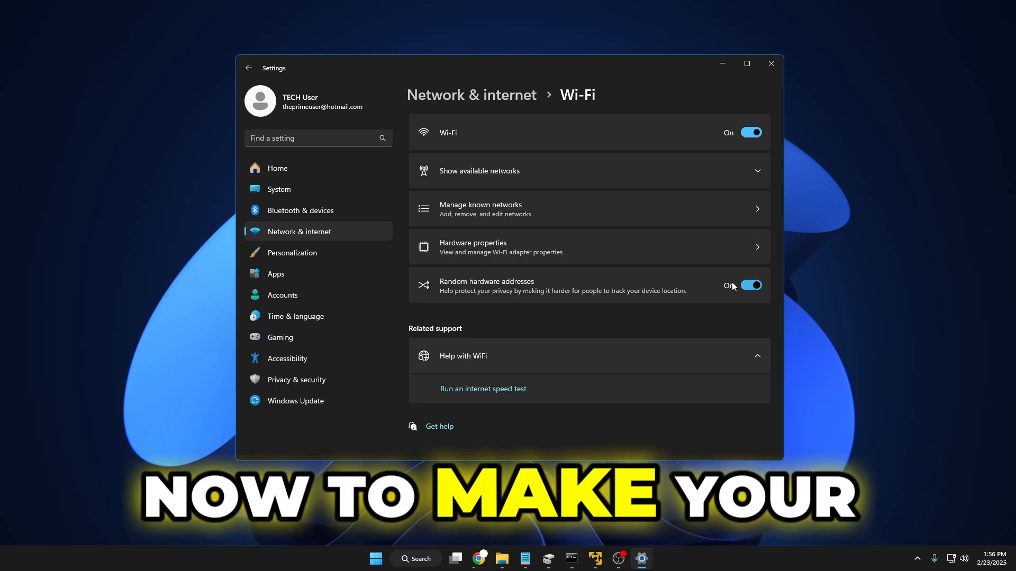
left_click(750, 284)
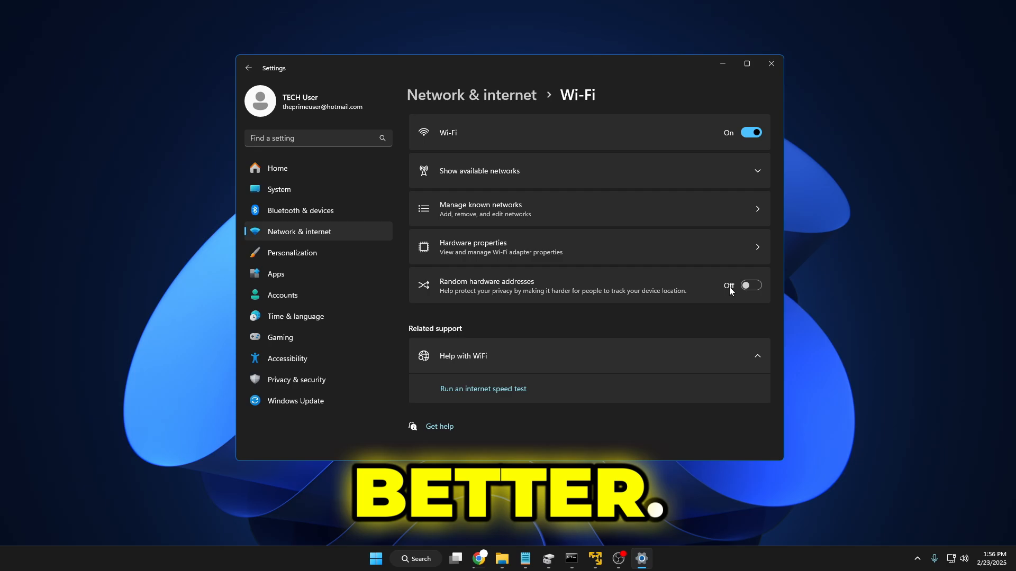
left_click(771, 64)
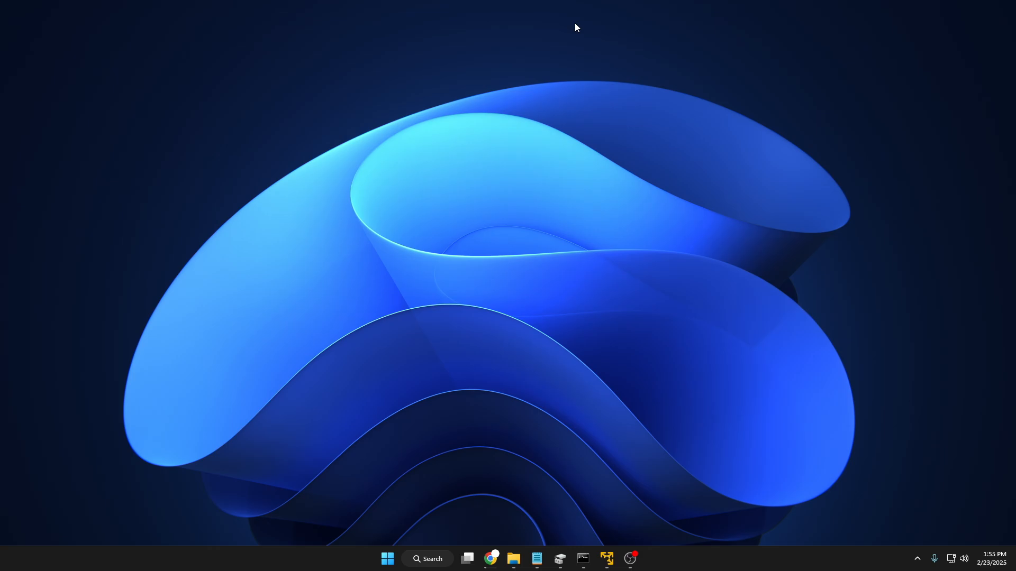
mouse_move(440, 367)
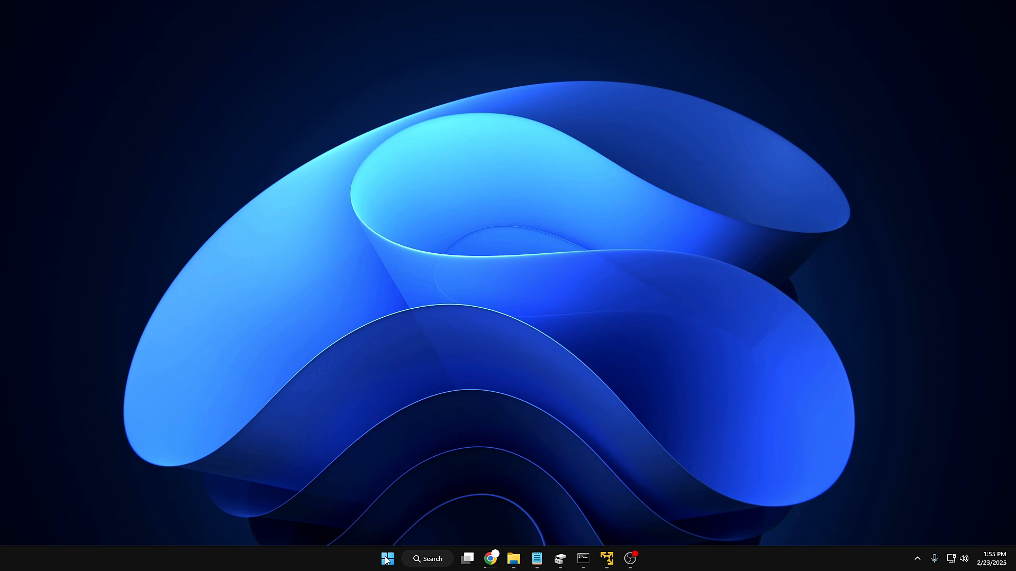
right_click(387, 559)
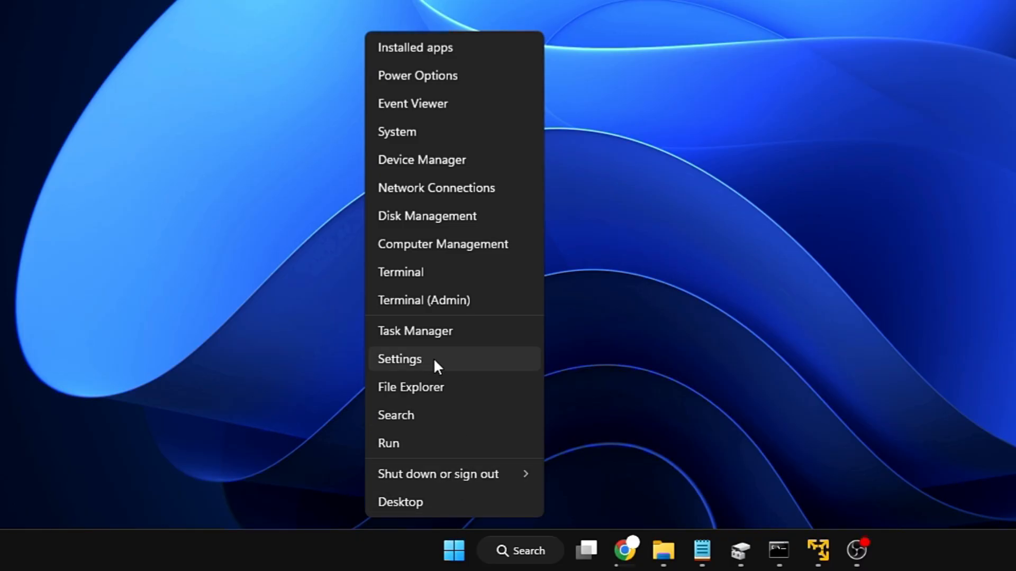
left_click(399, 358)
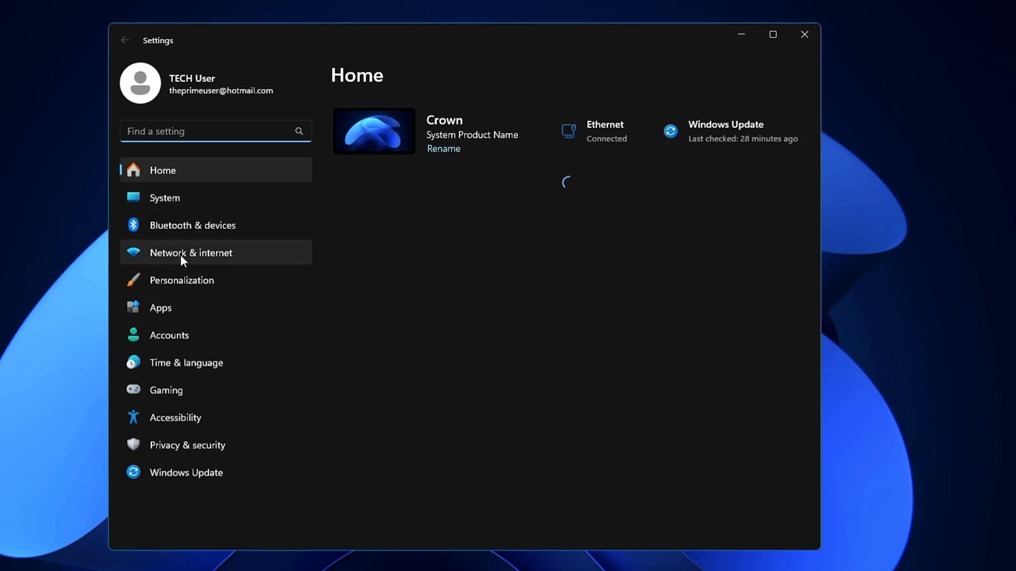
Step: Switch on Random hardware addresses on the Wi-Fi page under Network & internet
left_click(191, 253)
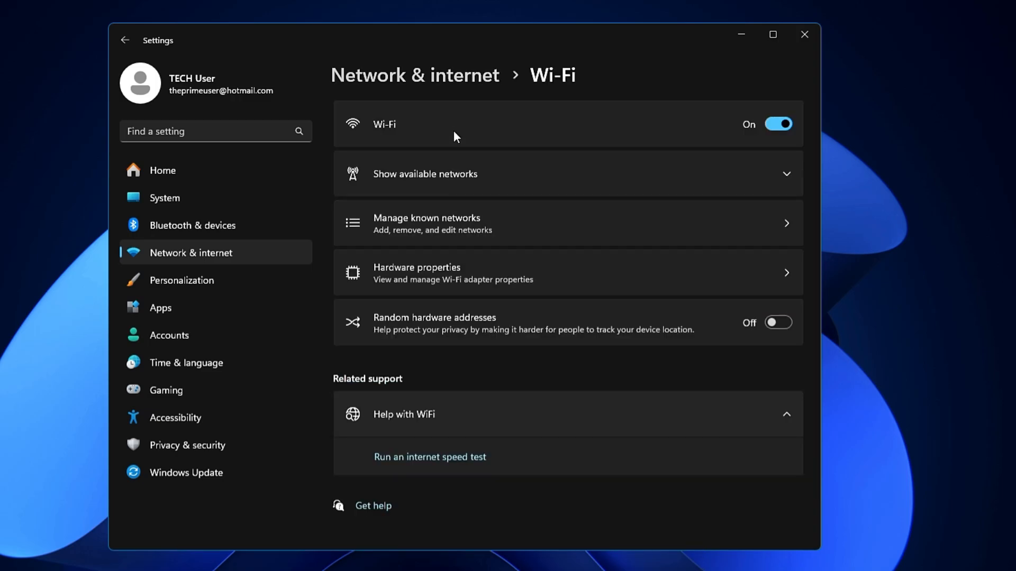
mouse_move(413, 328)
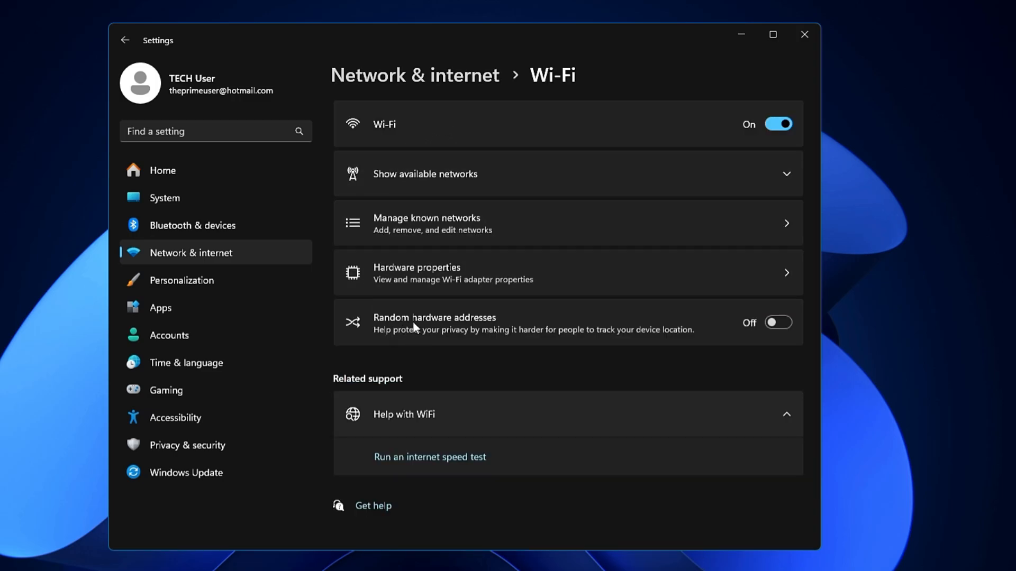
mouse_move(390, 345)
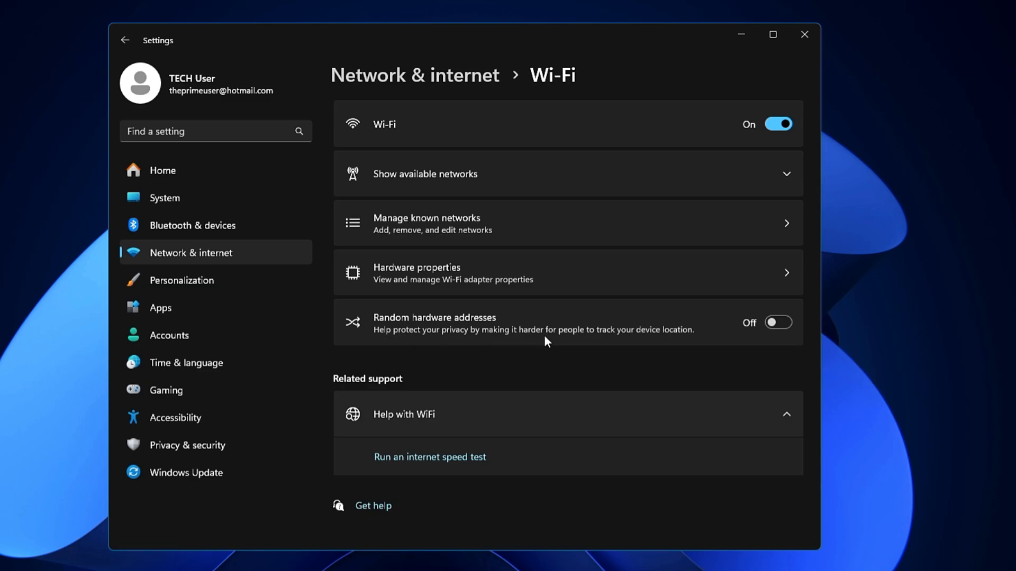
mouse_move(676, 339)
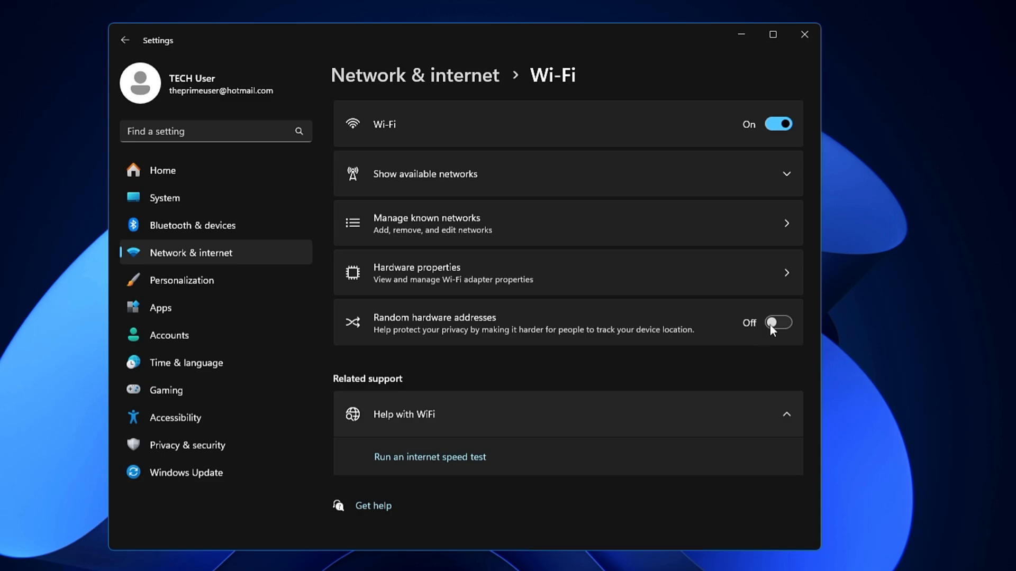
left_click(778, 322)
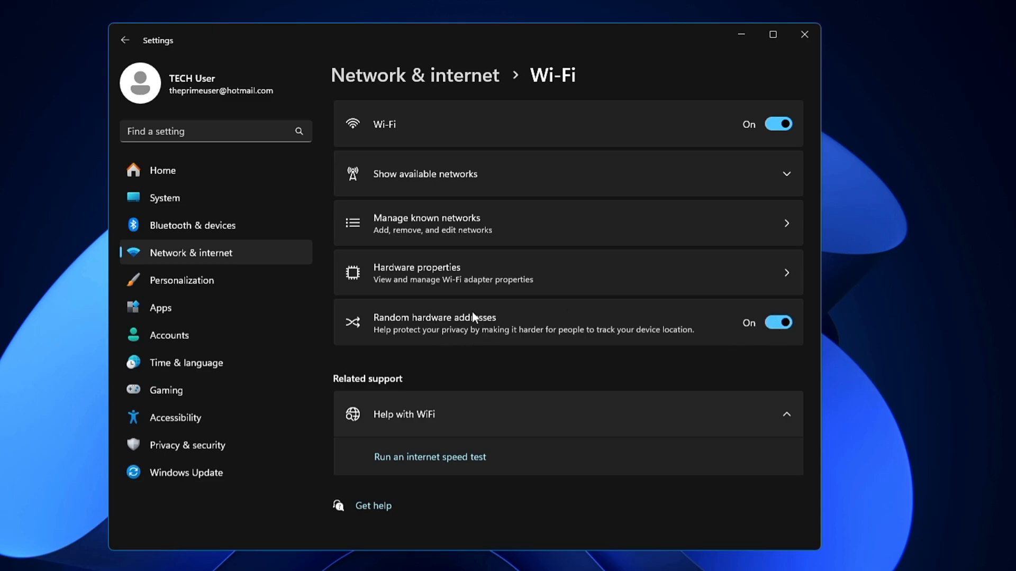
mouse_move(557, 326)
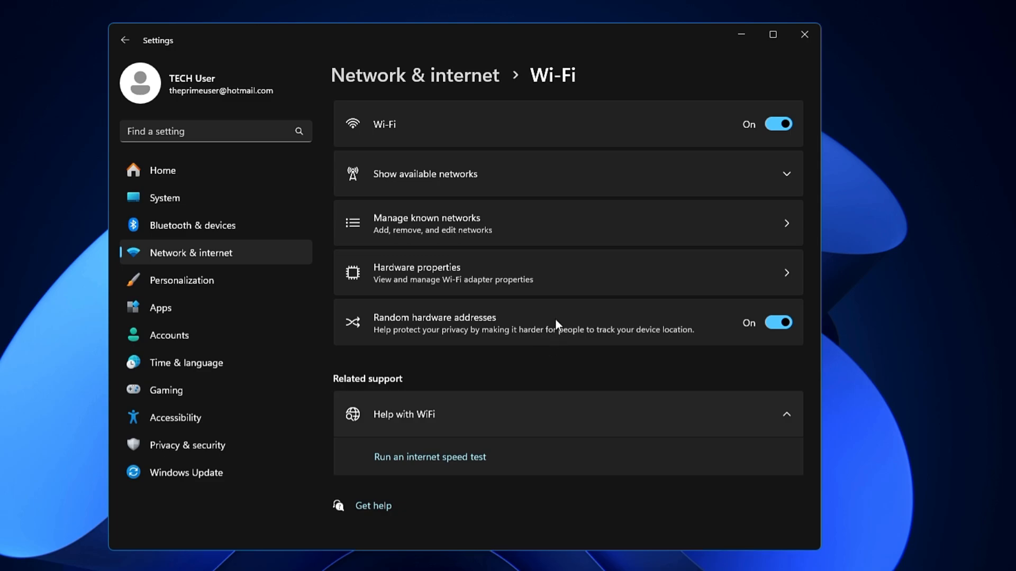
mouse_move(613, 327)
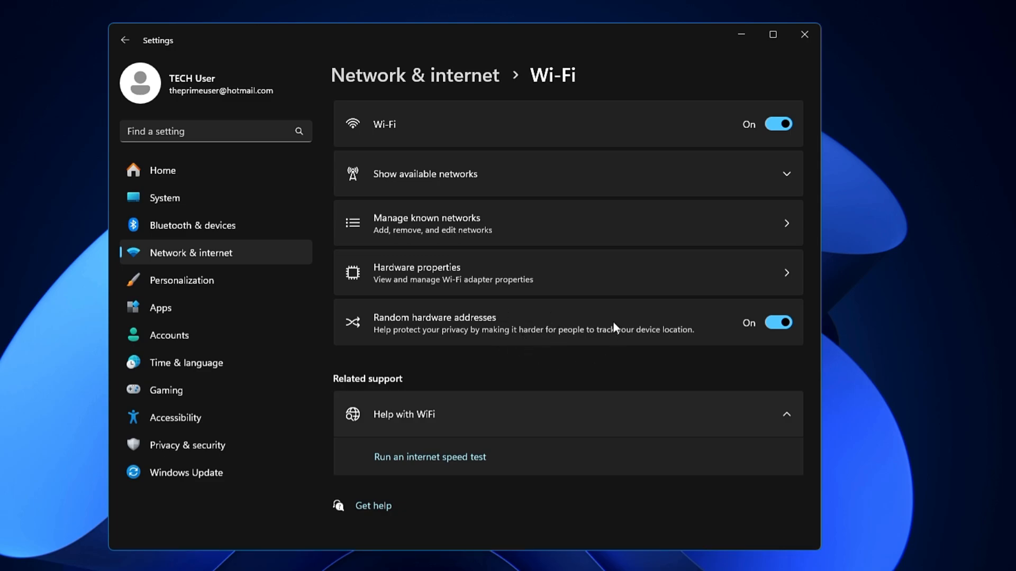
mouse_move(538, 296)
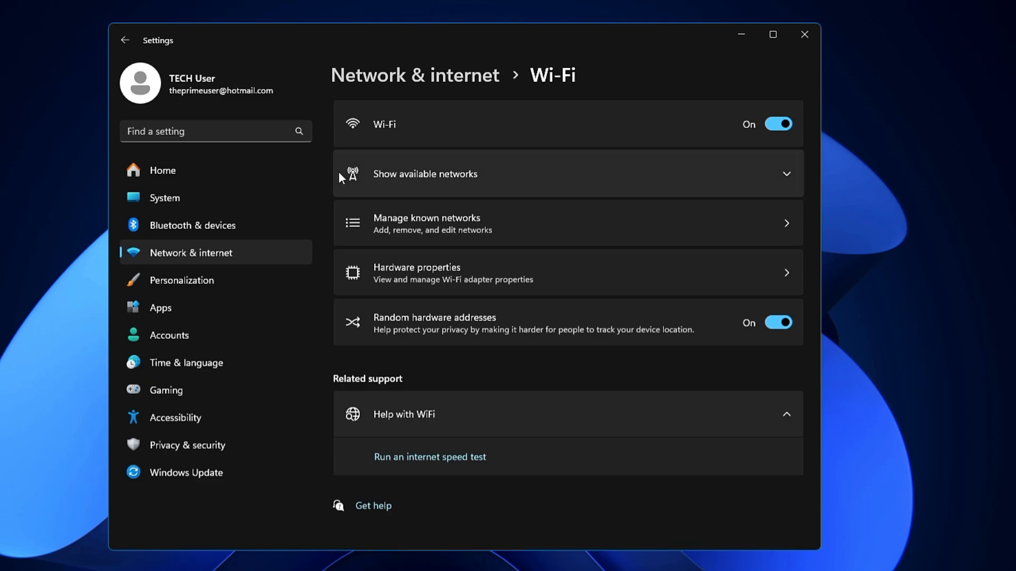
mouse_move(168, 380)
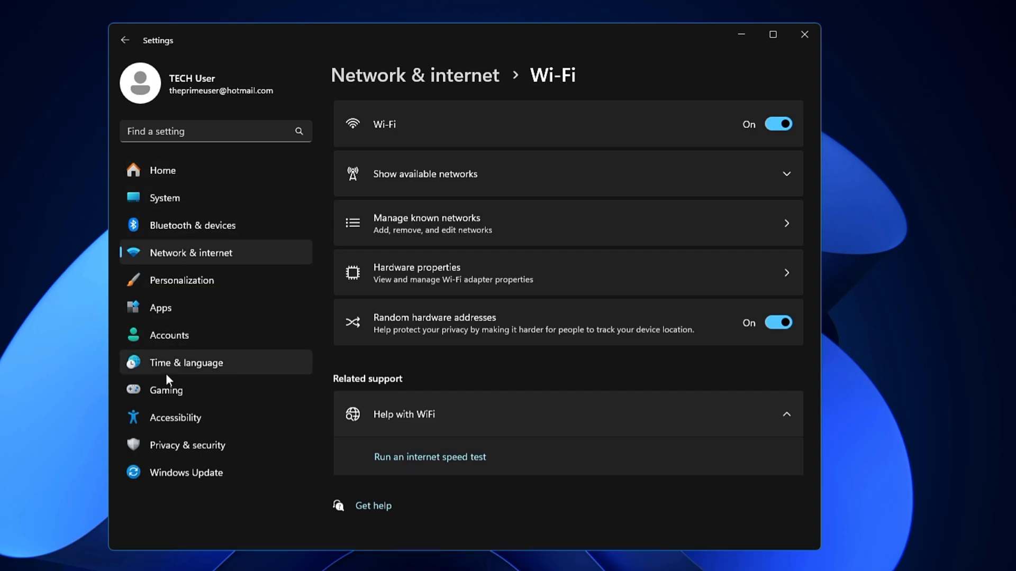
Step: In System > Notifications, switch off notifications from Wondershare Notification
left_click(164, 198)
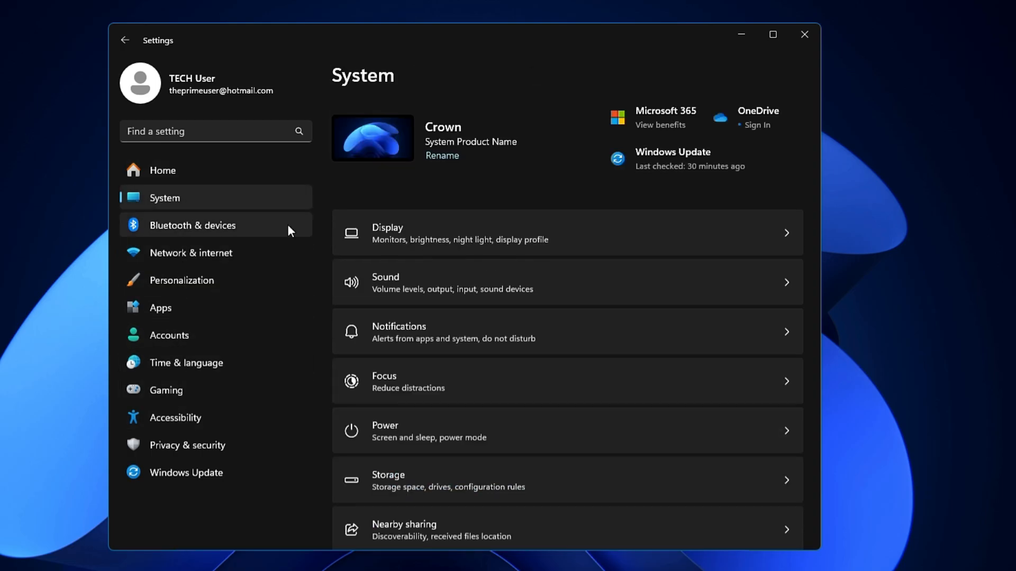
scroll("down", 3)
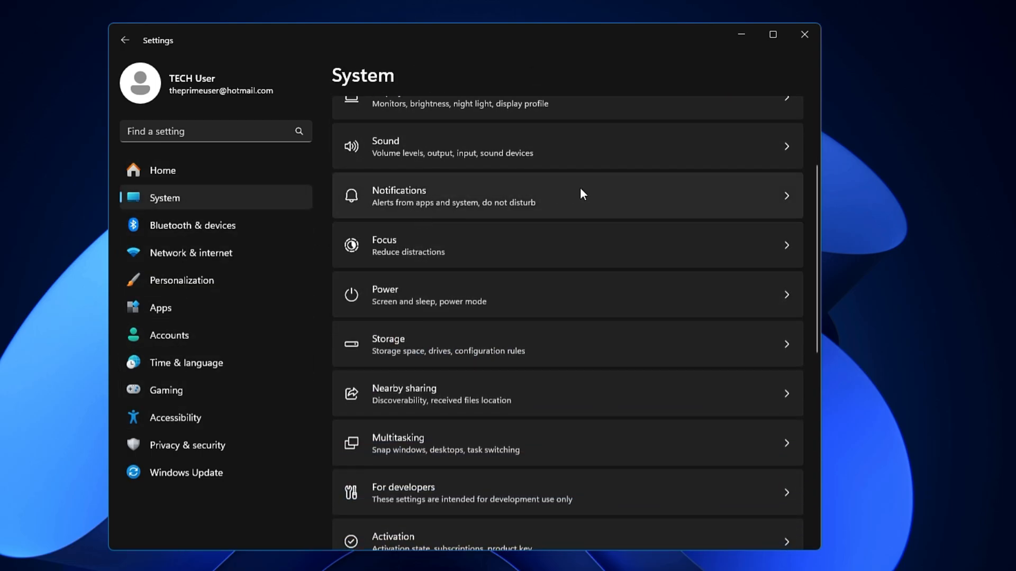
left_click(567, 196)
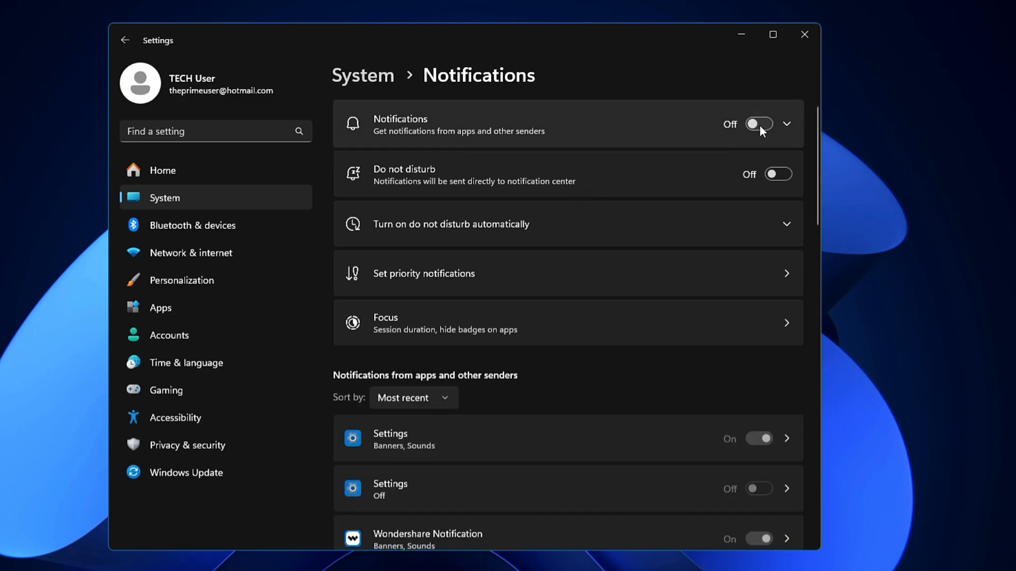
mouse_move(763, 125)
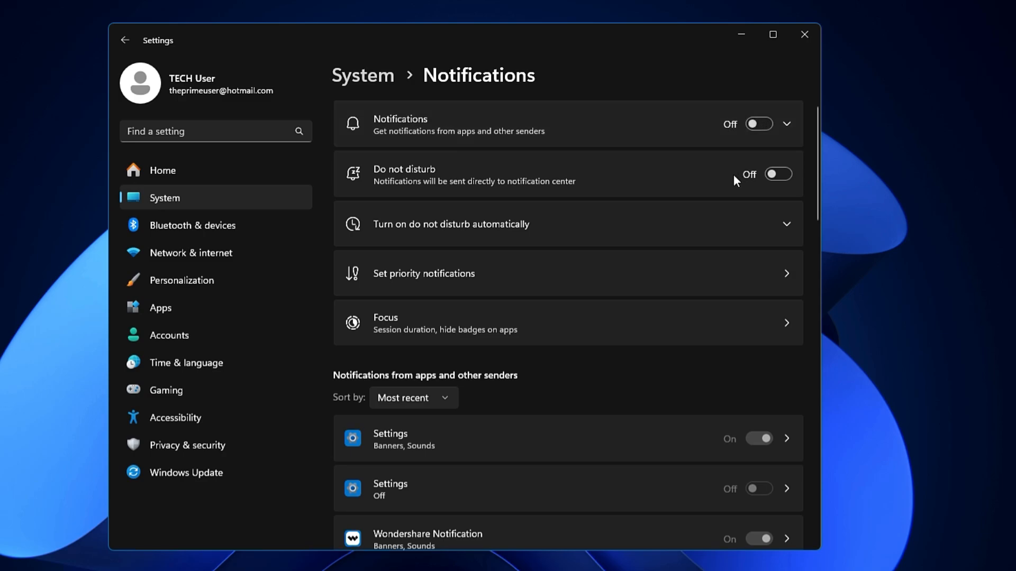
mouse_move(659, 397)
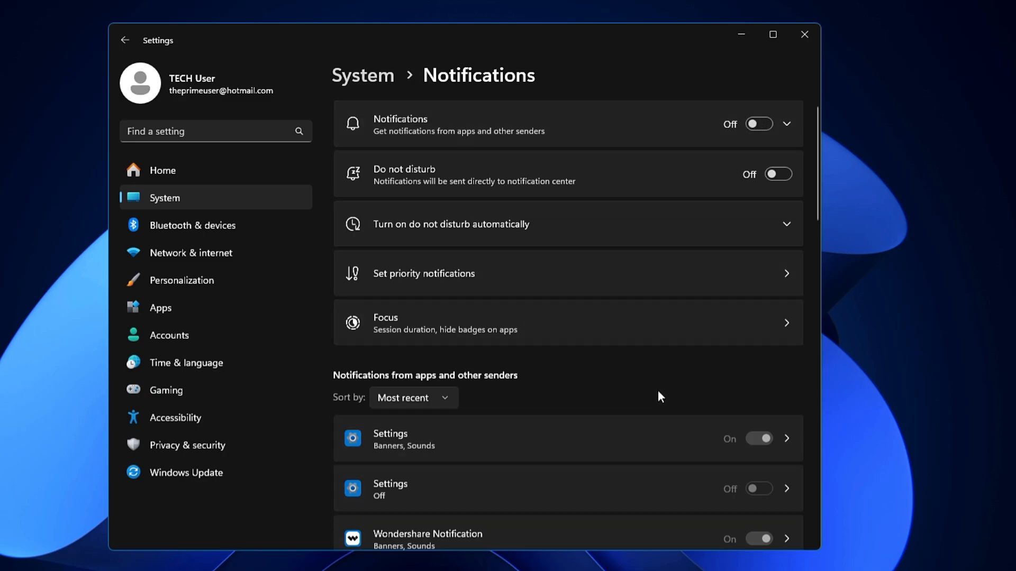
scroll("down", 3)
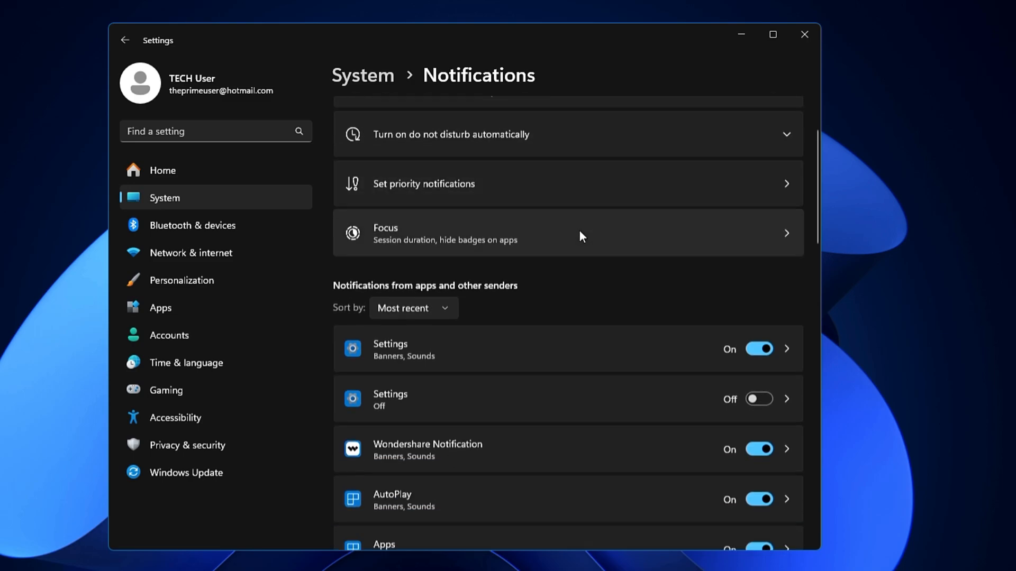
scroll("down", 3)
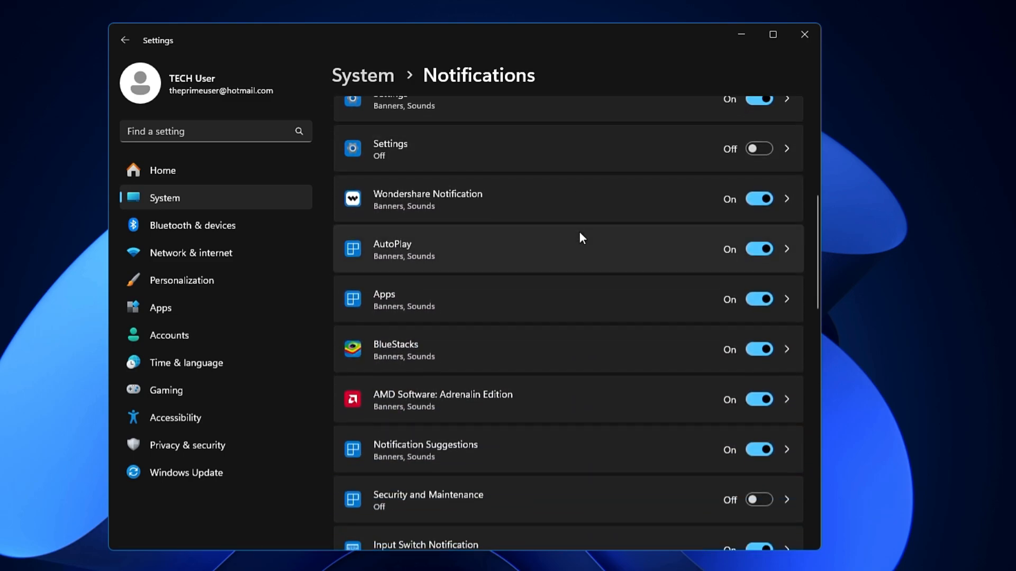
mouse_move(511, 215)
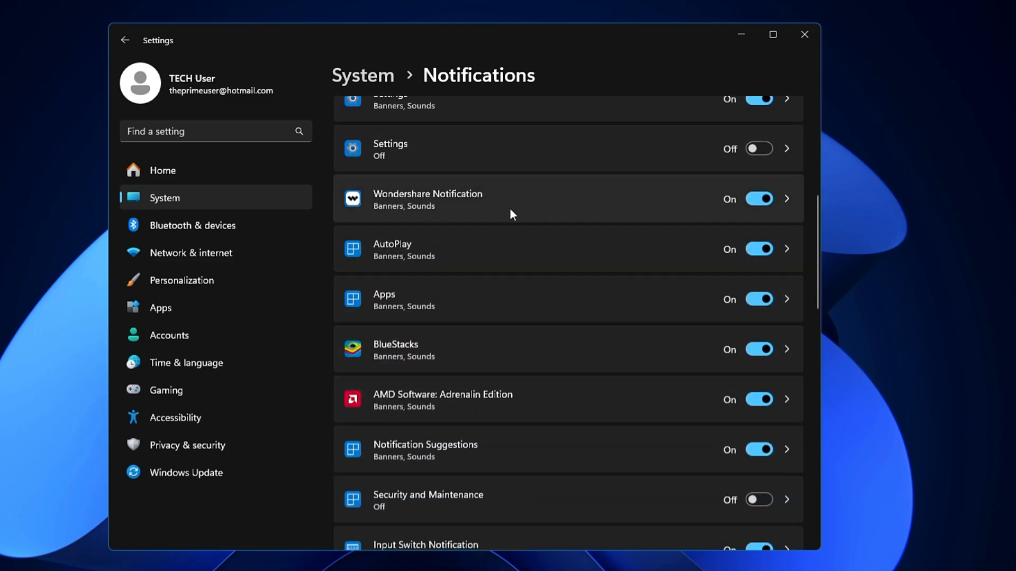
mouse_move(647, 325)
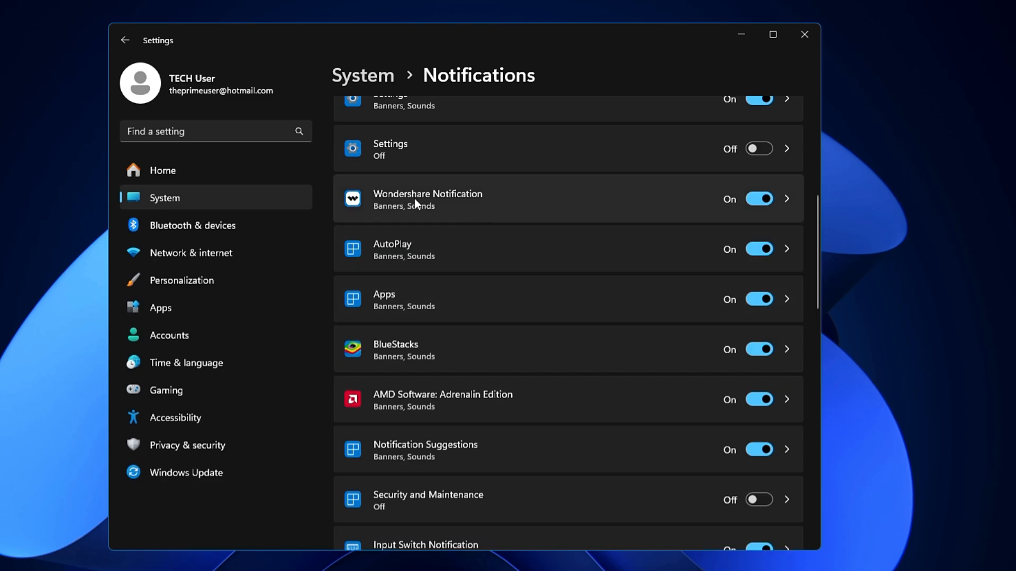
left_click(758, 199)
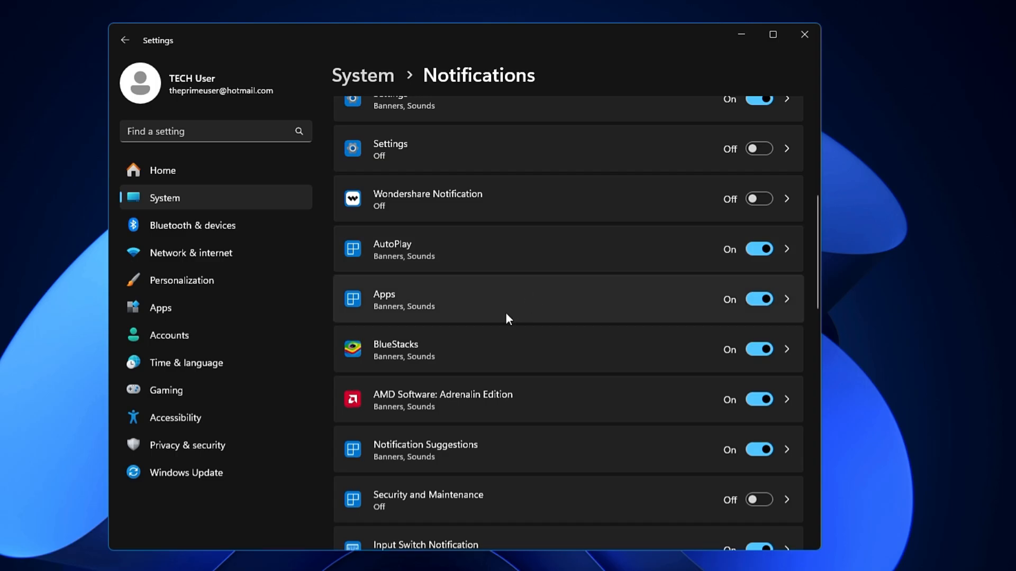
Step: Switch the main Notifications toggle off so all notifications are disabled
scroll("down", 3)
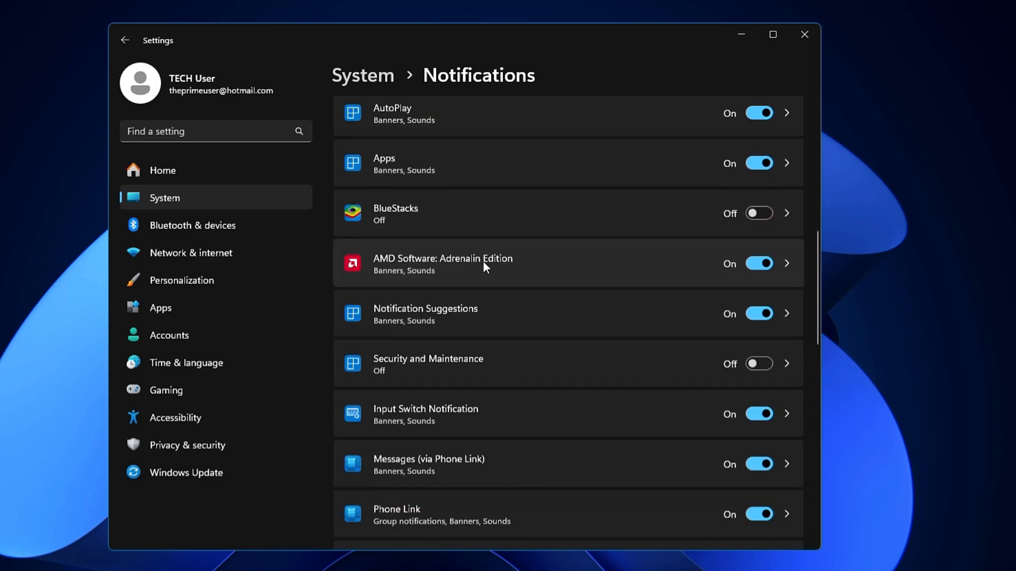
scroll("down", 3)
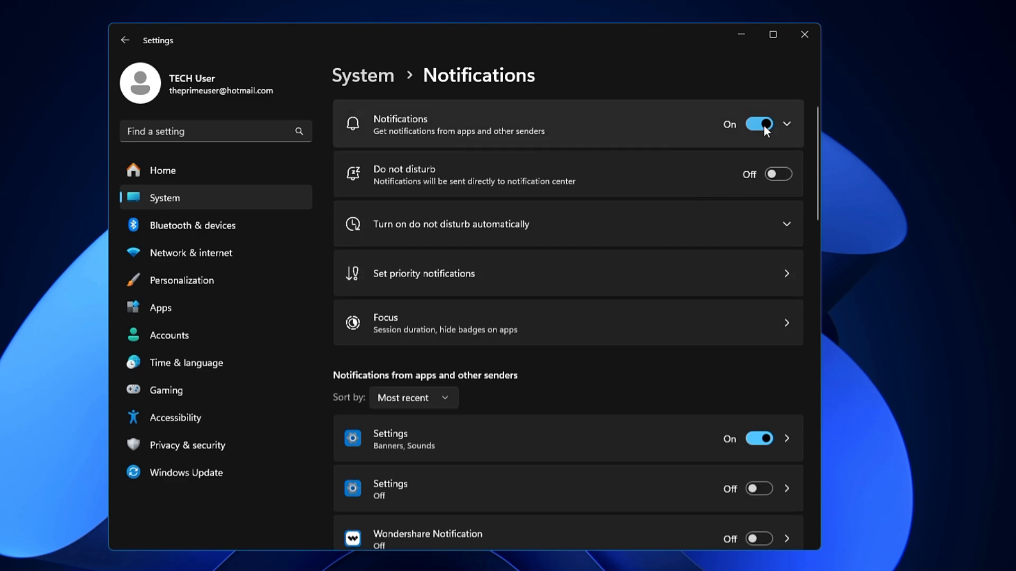
left_click(758, 124)
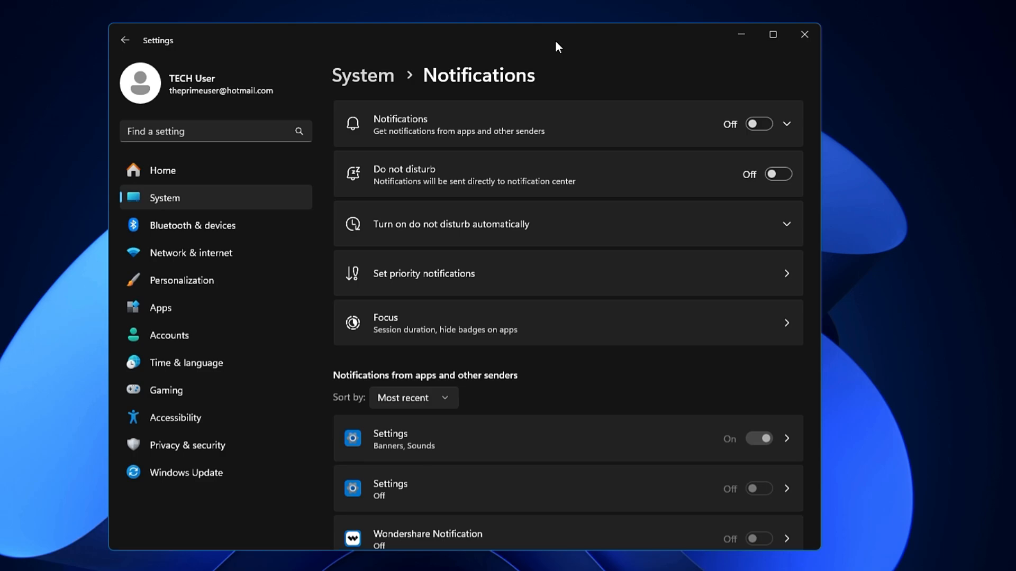
mouse_move(187, 445)
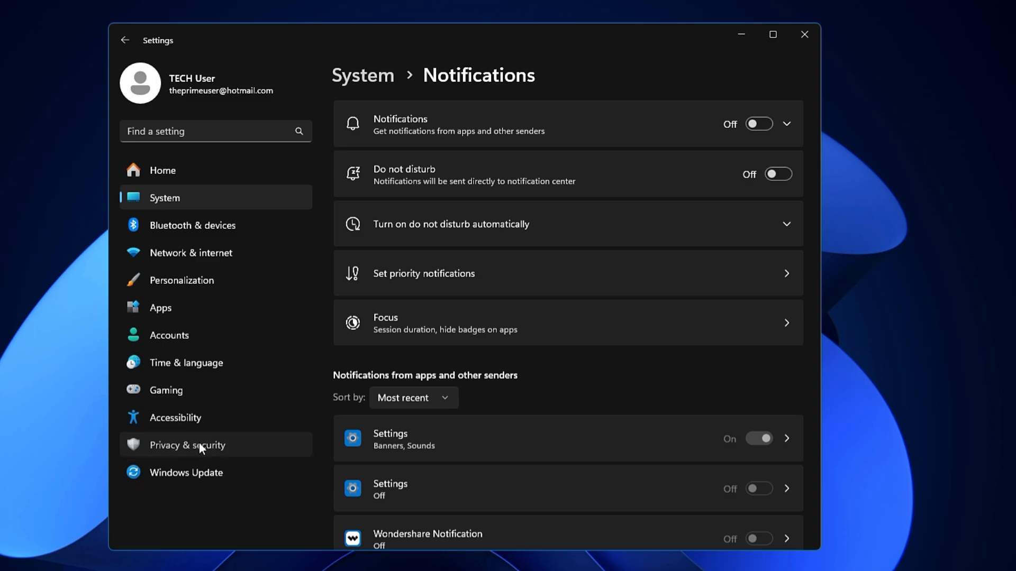
Step: In Privacy & security General, switch off advertising ID, language list, app launch tracking and Settings notifications
left_click(188, 445)
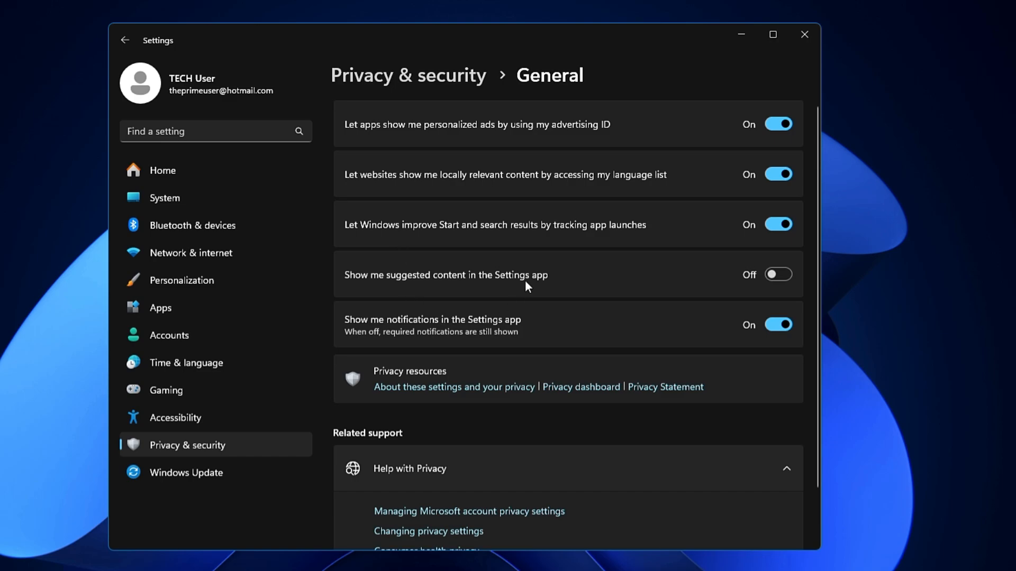
mouse_move(372, 134)
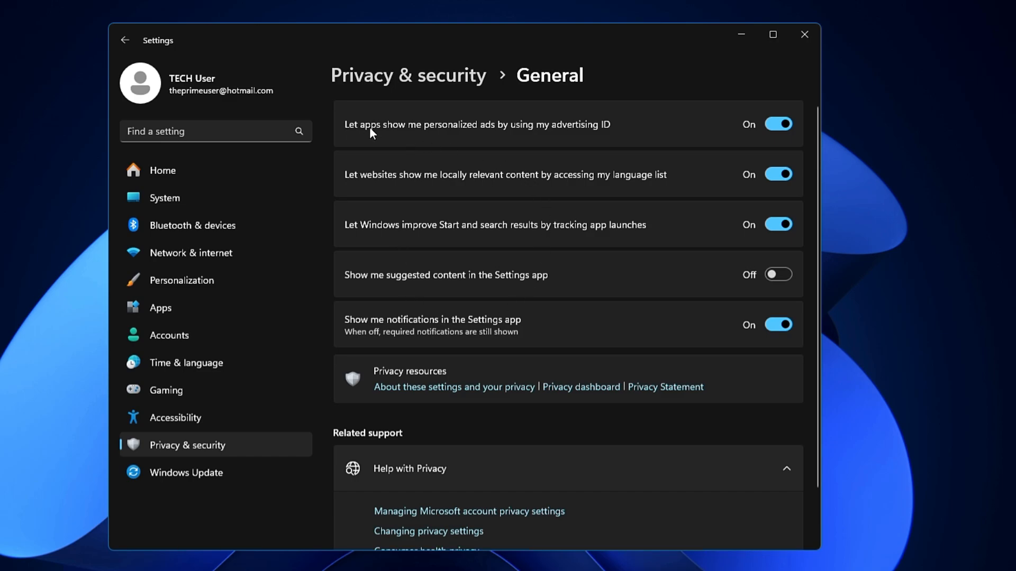
mouse_move(487, 137)
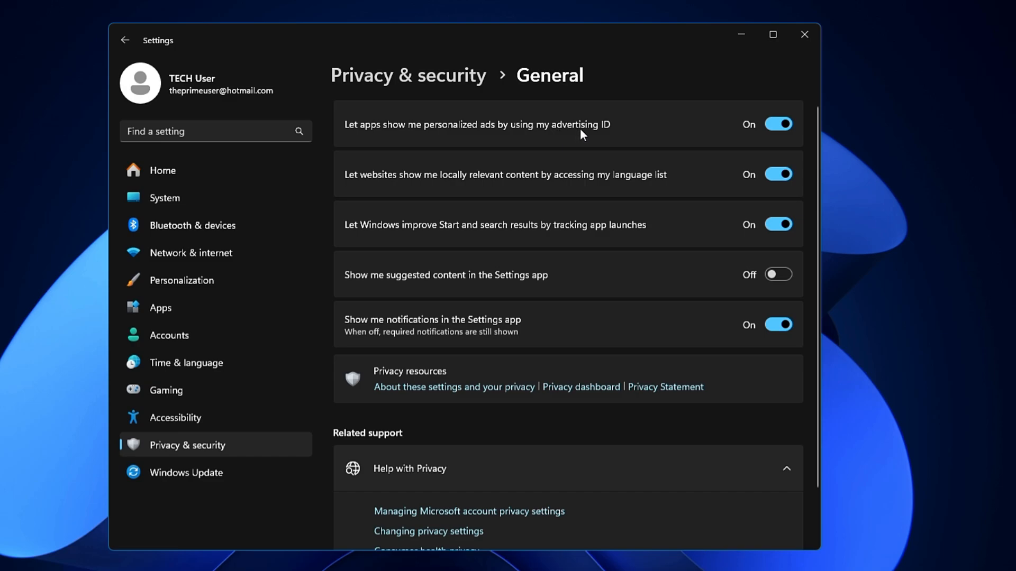
left_click(778, 124)
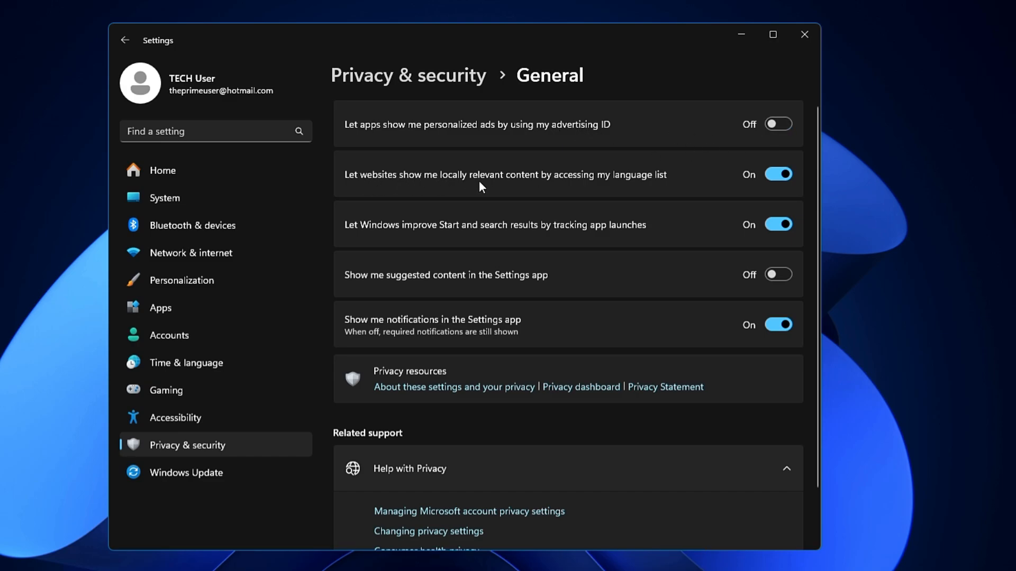
mouse_move(650, 187)
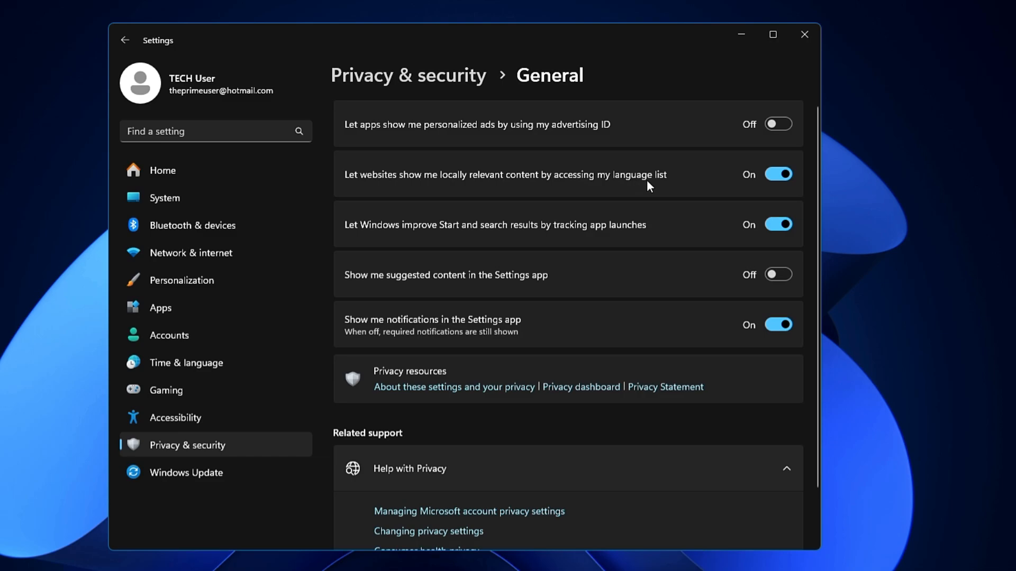
left_click(778, 173)
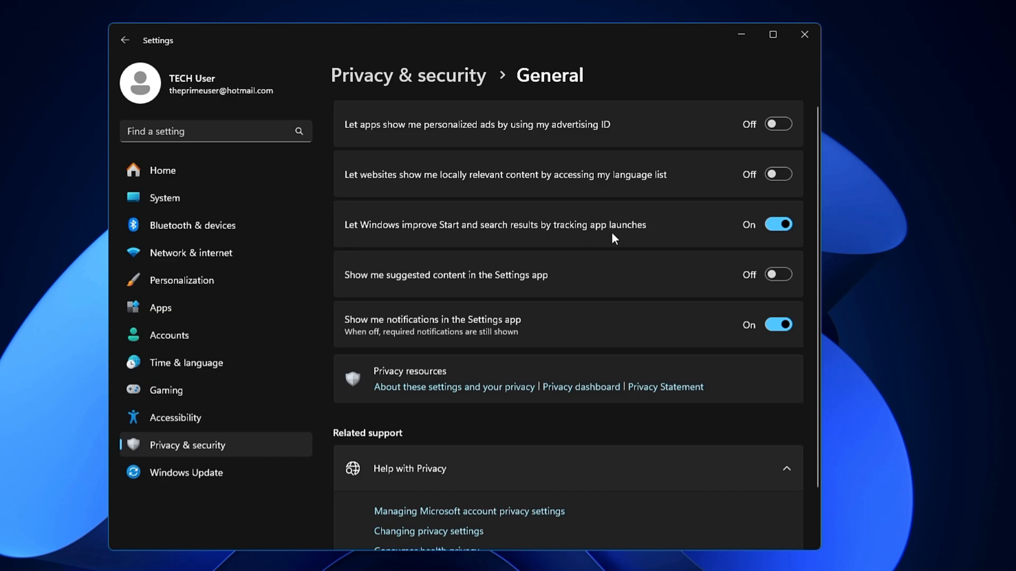
left_click(777, 224)
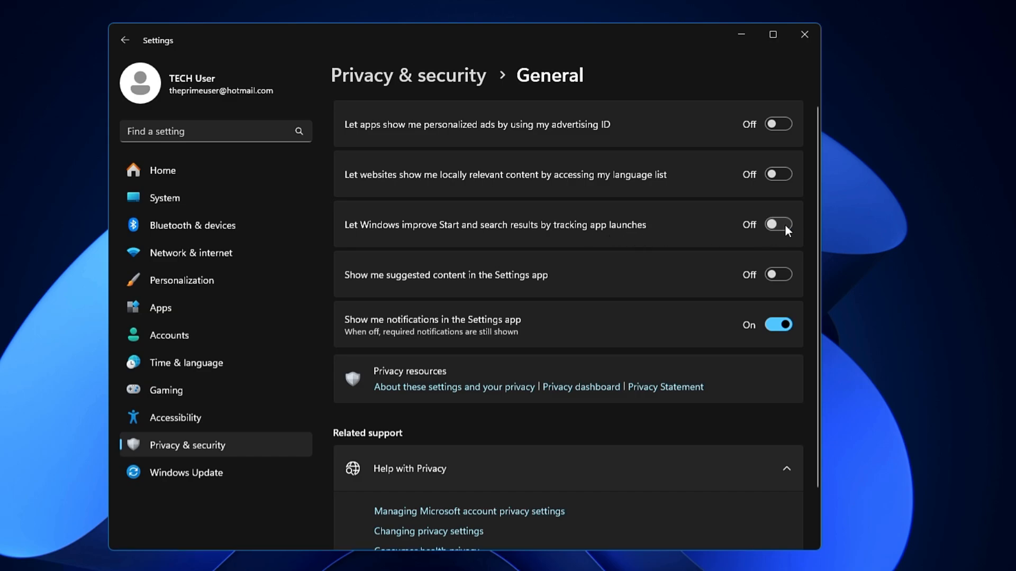
mouse_move(485, 290)
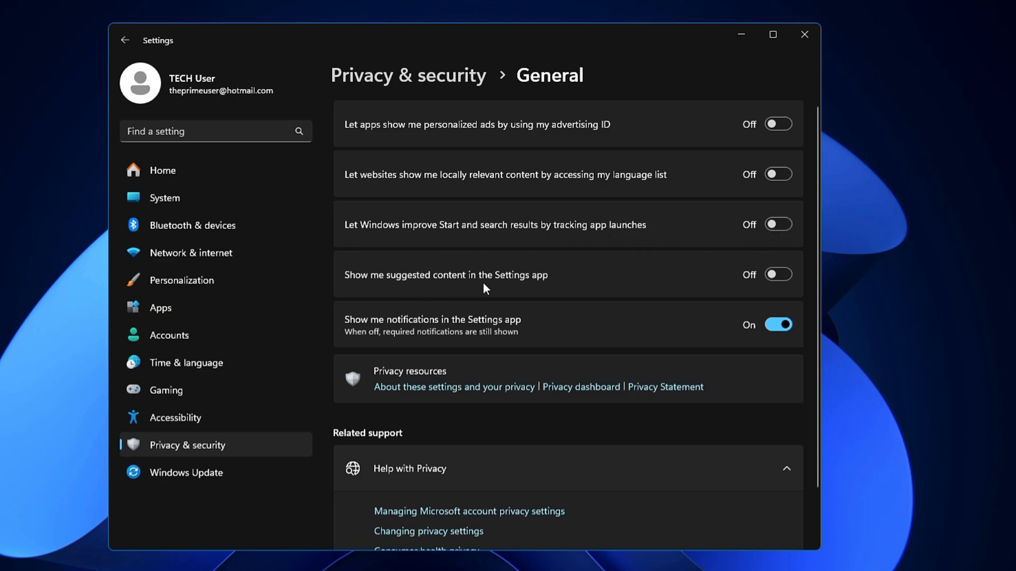
mouse_move(697, 302)
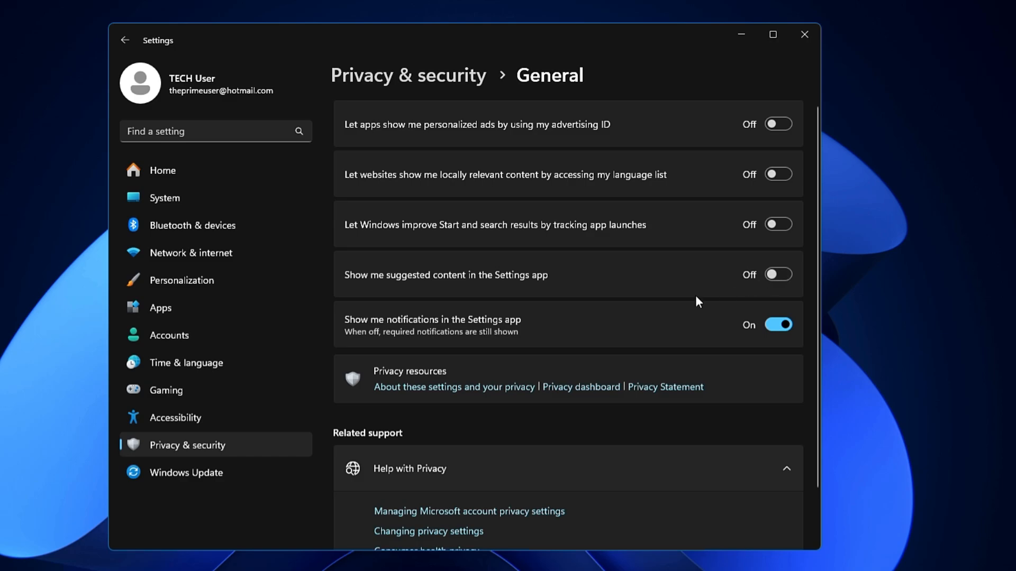
mouse_move(506, 328)
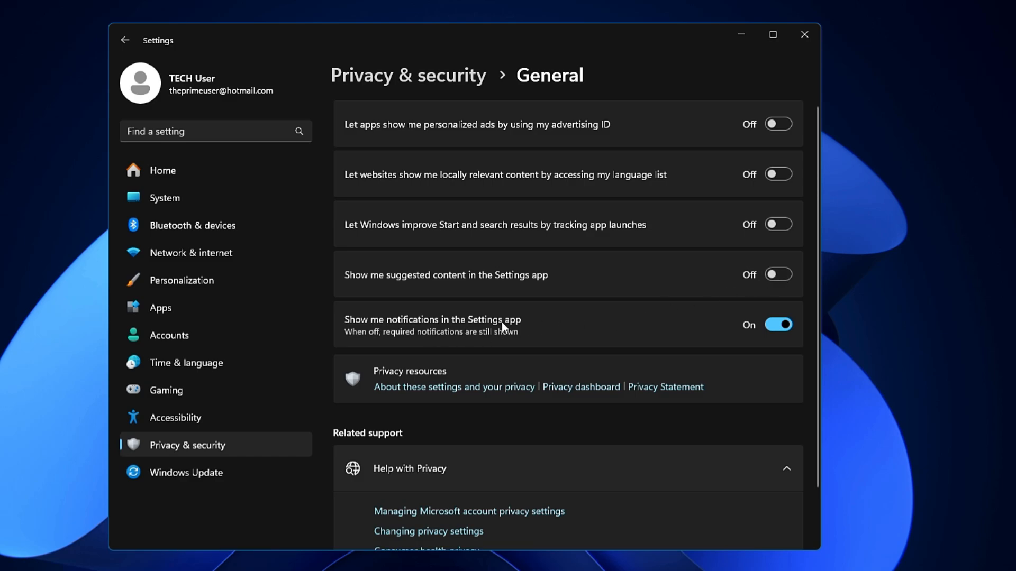
left_click(777, 325)
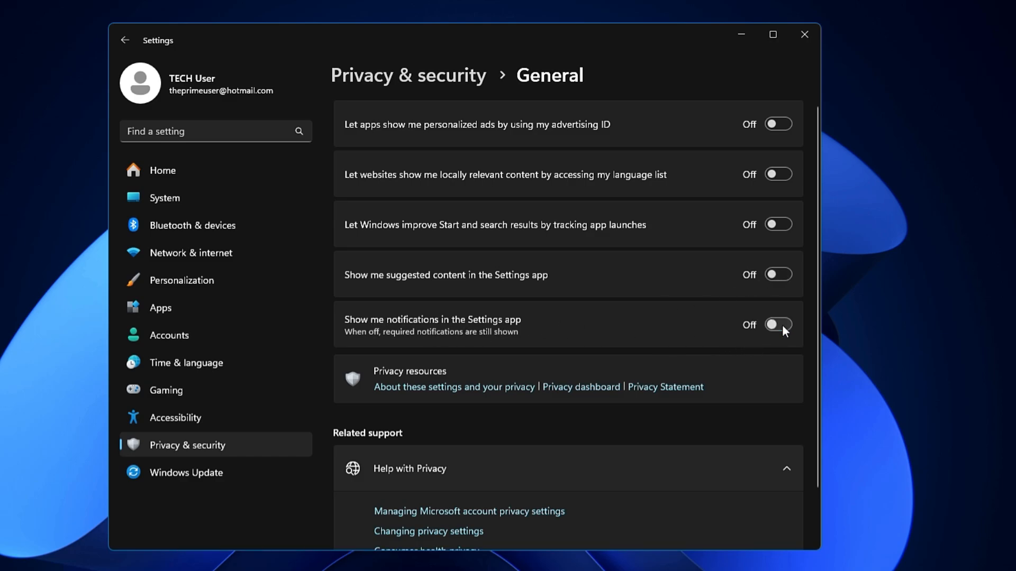
mouse_move(680, 337)
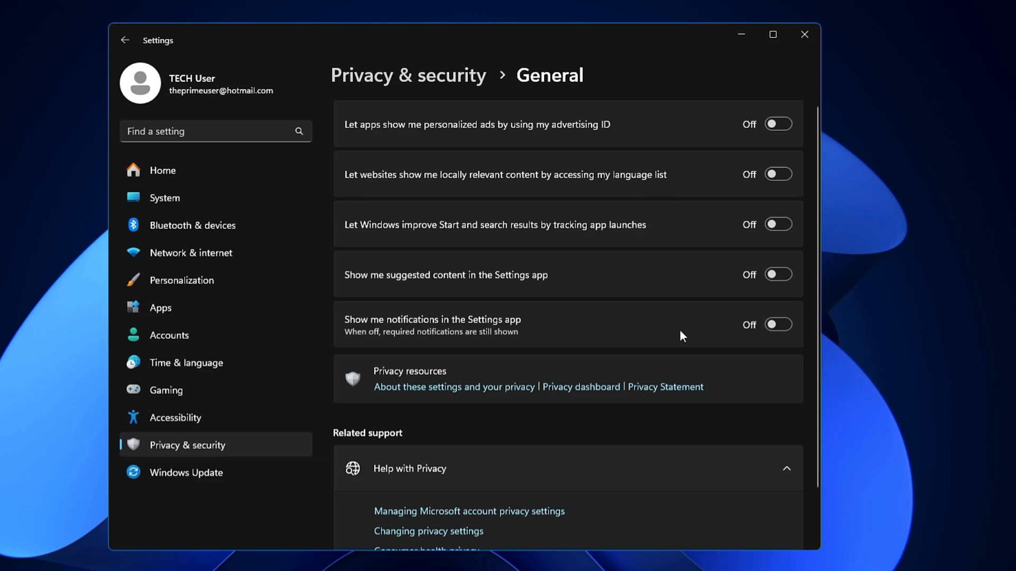
mouse_move(651, 271)
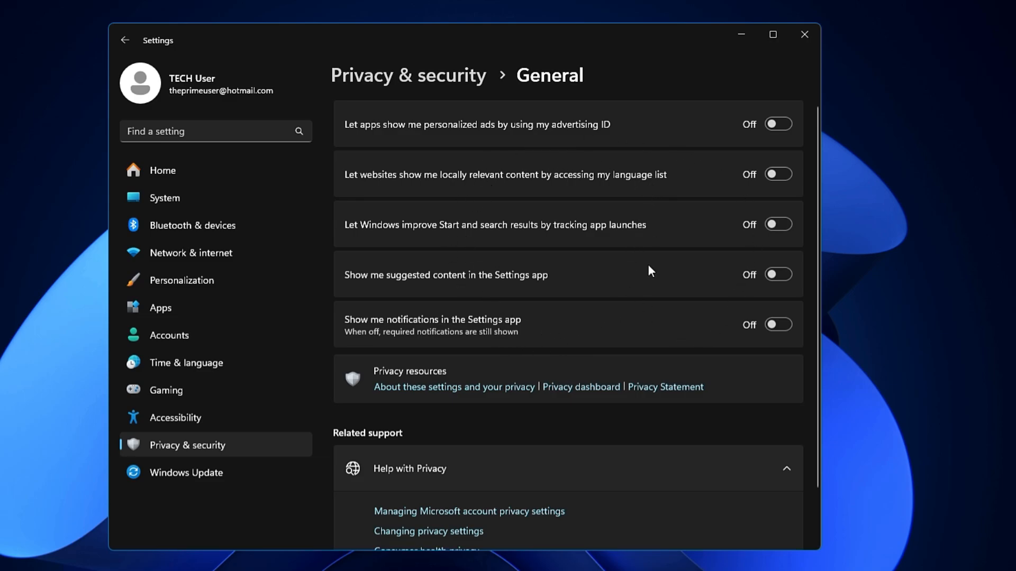
mouse_move(651, 260)
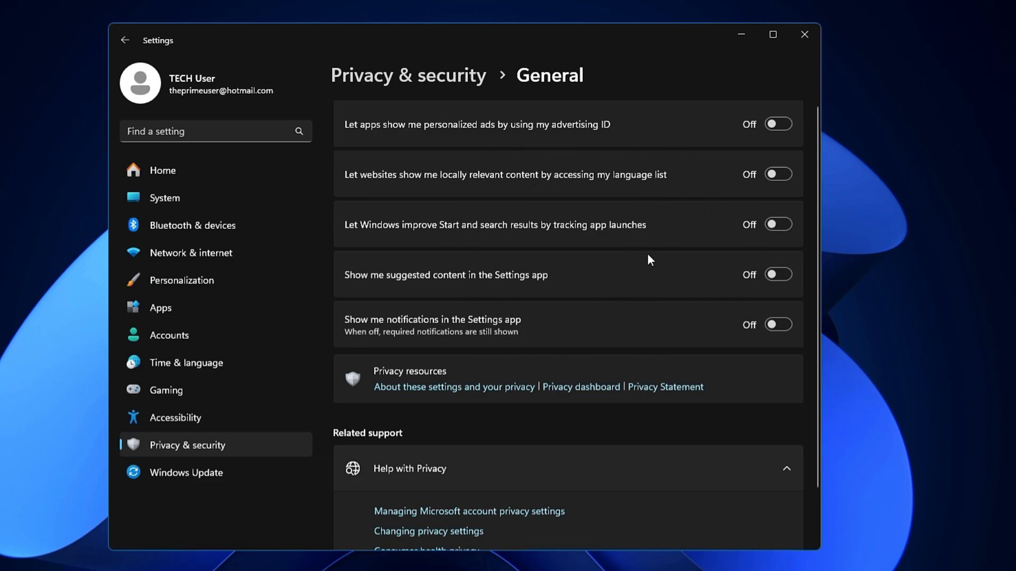
mouse_move(578, 250)
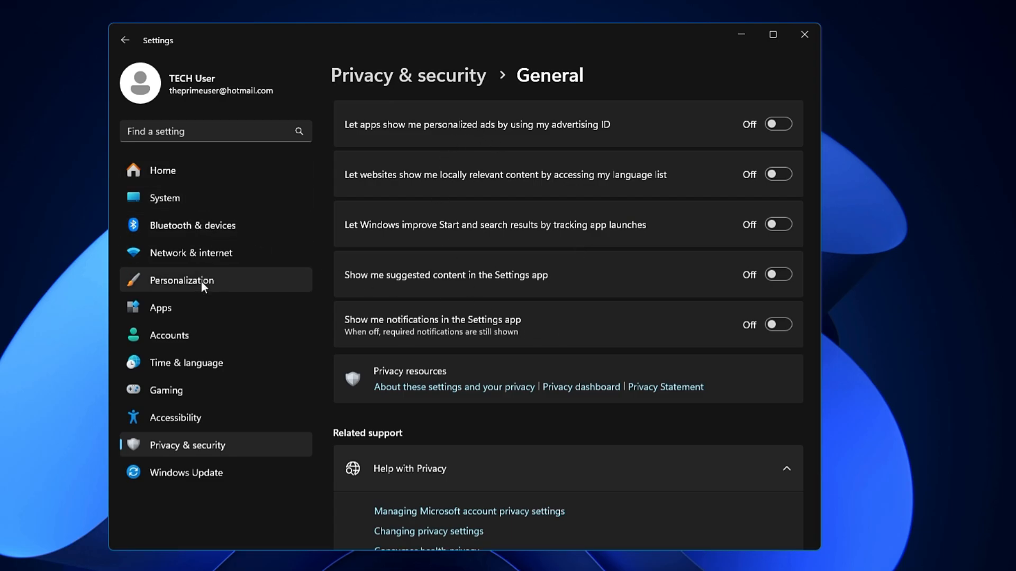
Step: Open Personalization and scroll down to the Device usage page showing every category off
left_click(181, 279)
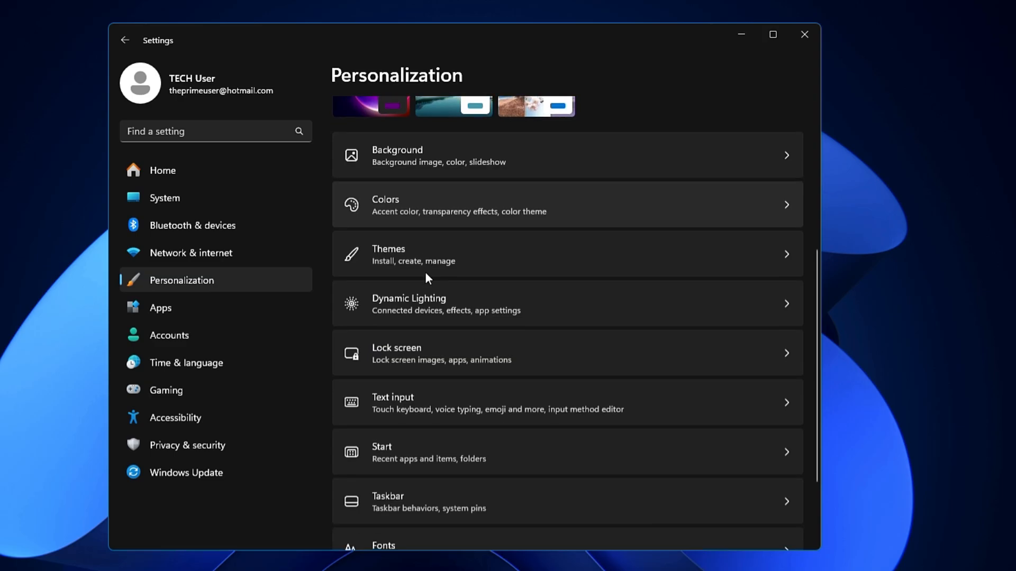
scroll("down", 3)
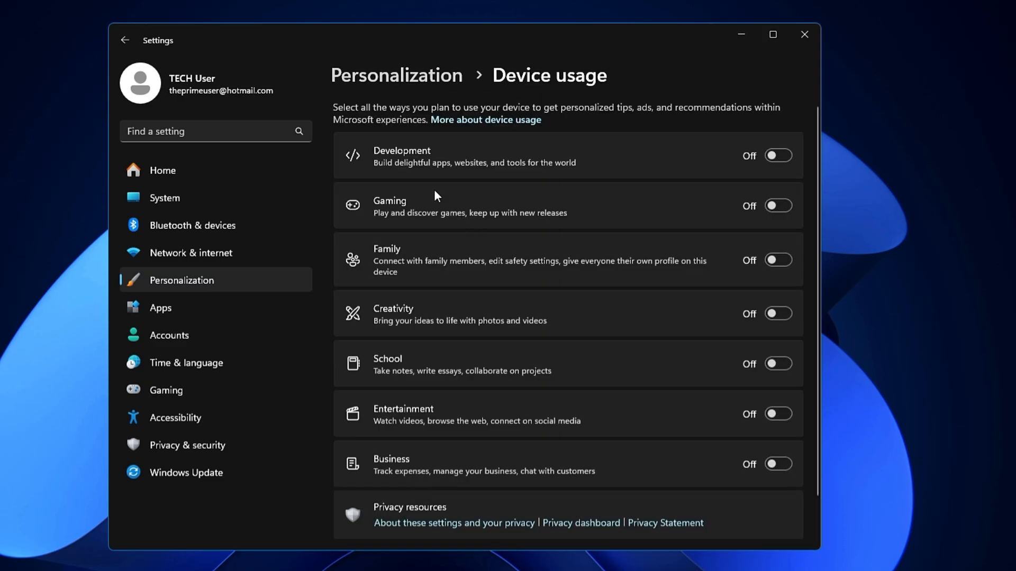
scroll("down", 3)
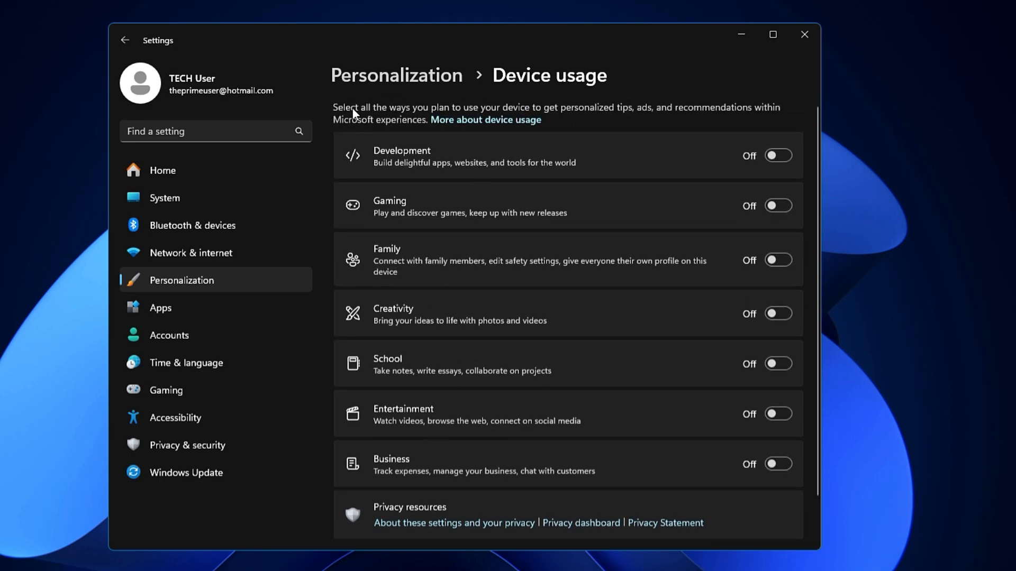
mouse_move(402, 119)
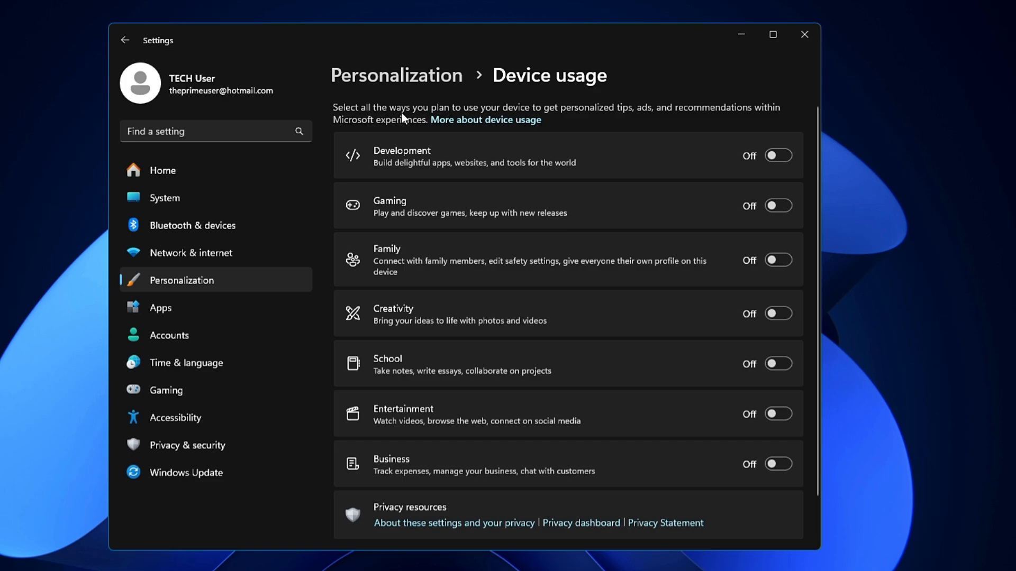
mouse_move(579, 117)
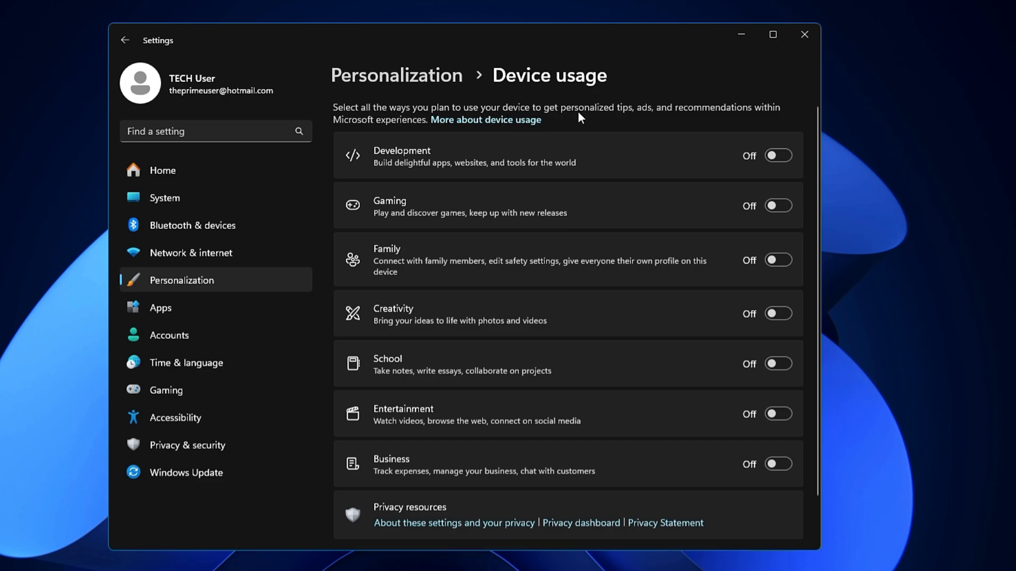
mouse_move(674, 115)
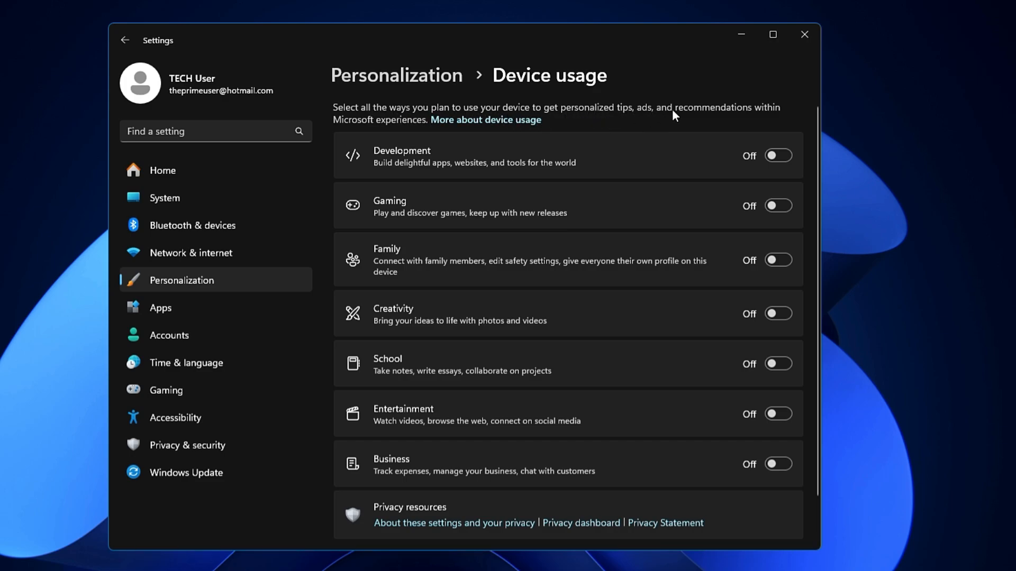
mouse_move(367, 134)
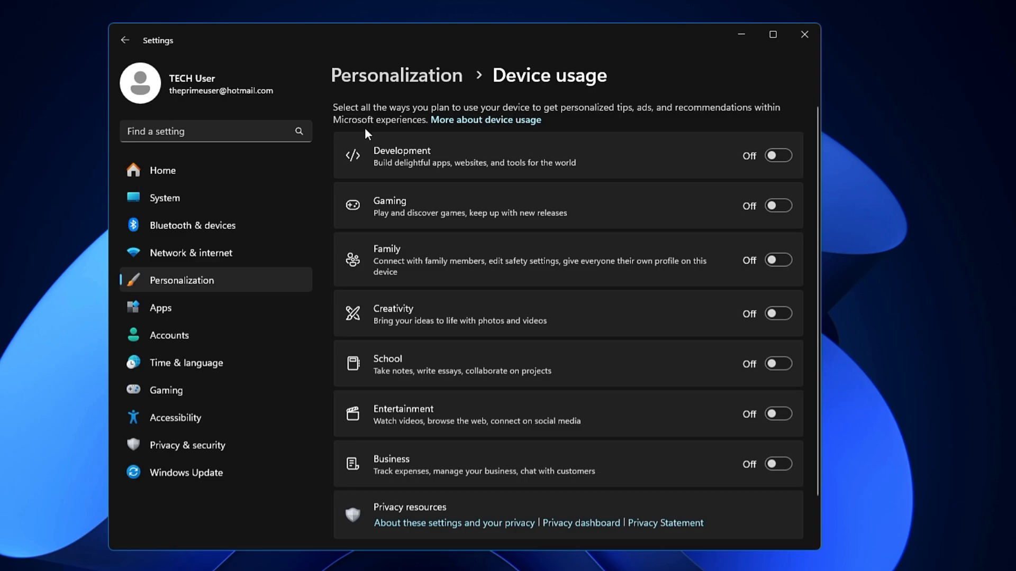
mouse_move(582, 200)
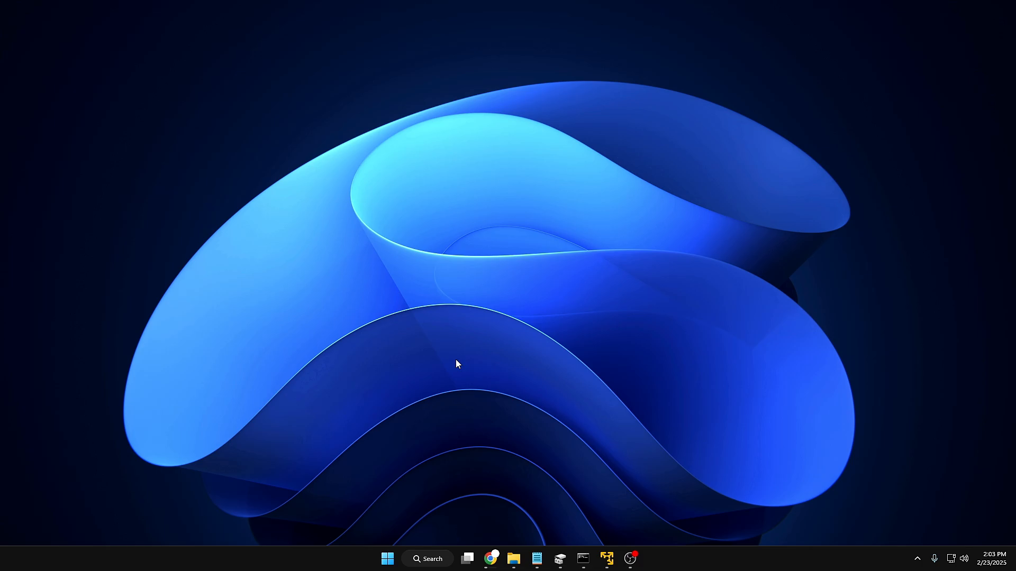
mouse_move(348, 555)
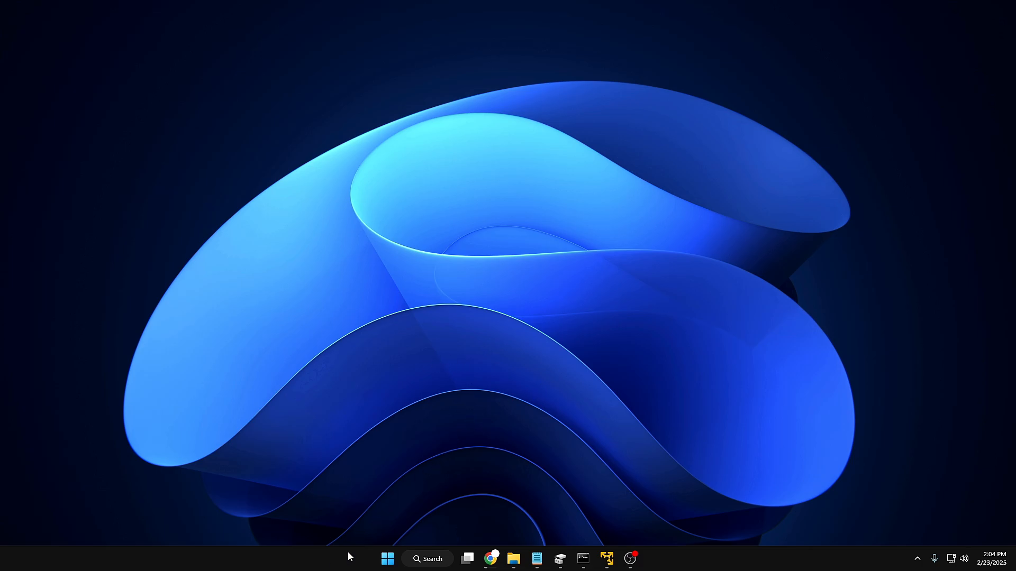
Step: Bring up the taskbar's context menu to reach Taskbar settings
right_click(350, 559)
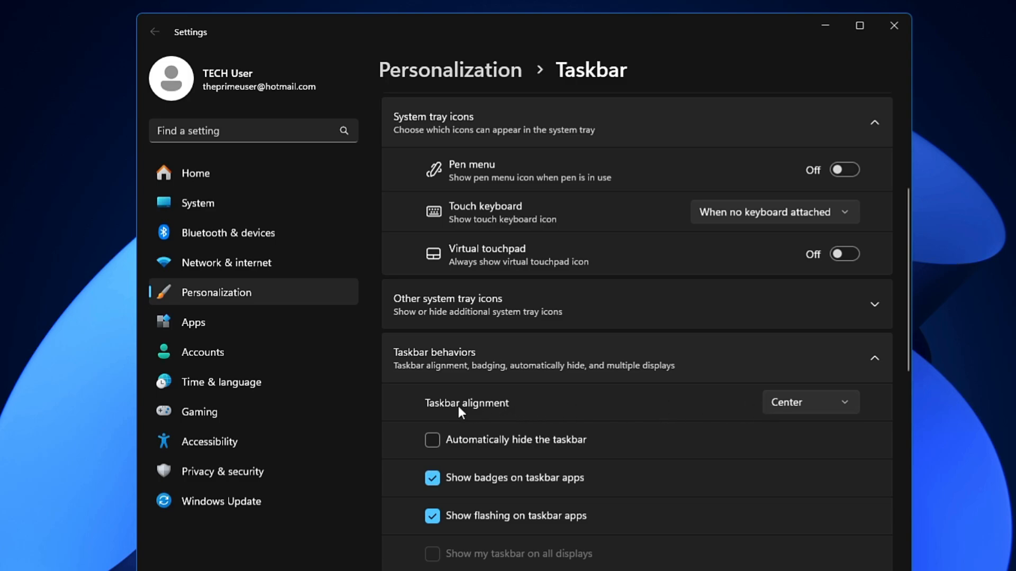
mouse_move(760, 406)
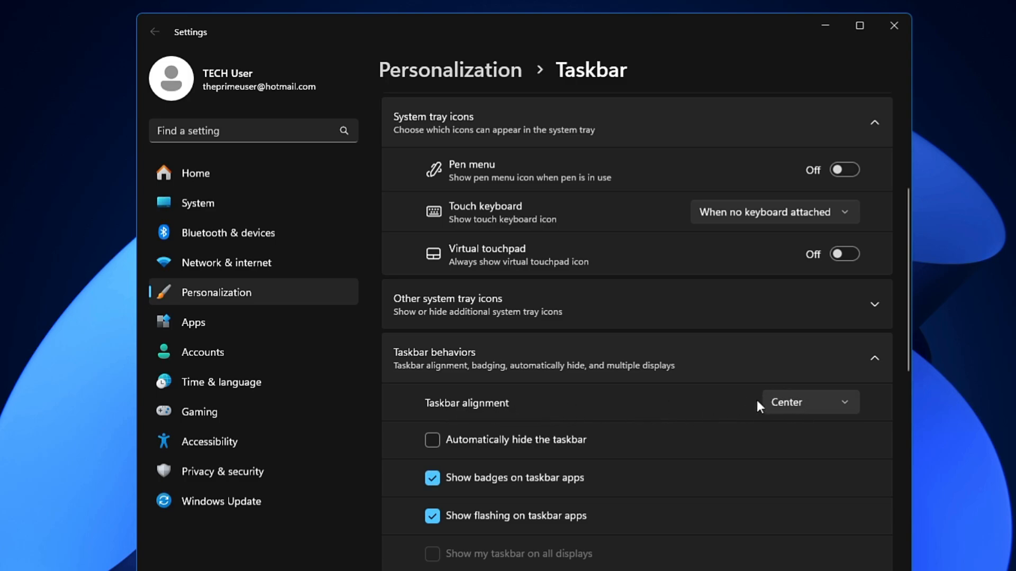
Step: Set Taskbar alignment to Left under Taskbar behaviors
left_click(807, 402)
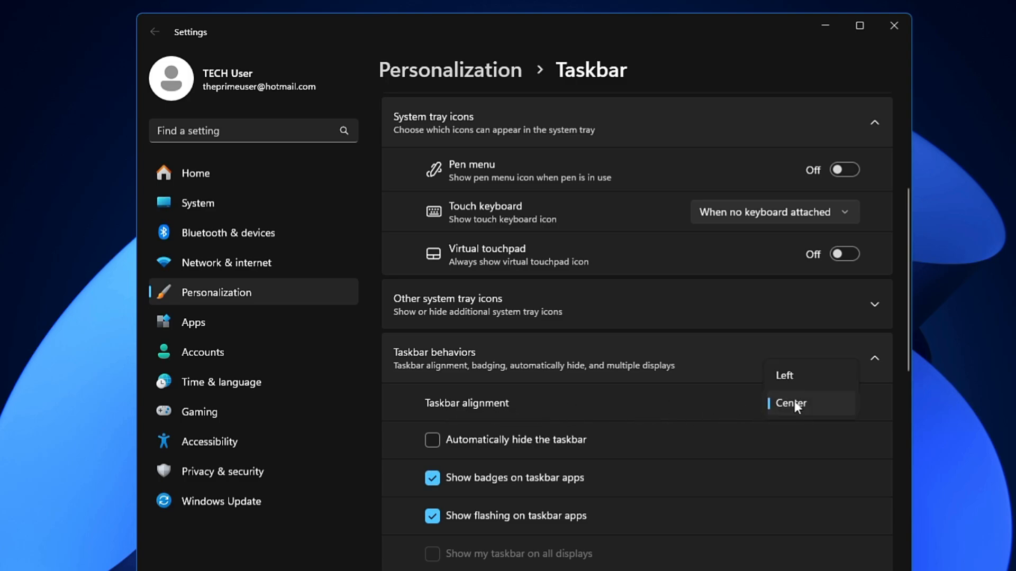
left_click(783, 376)
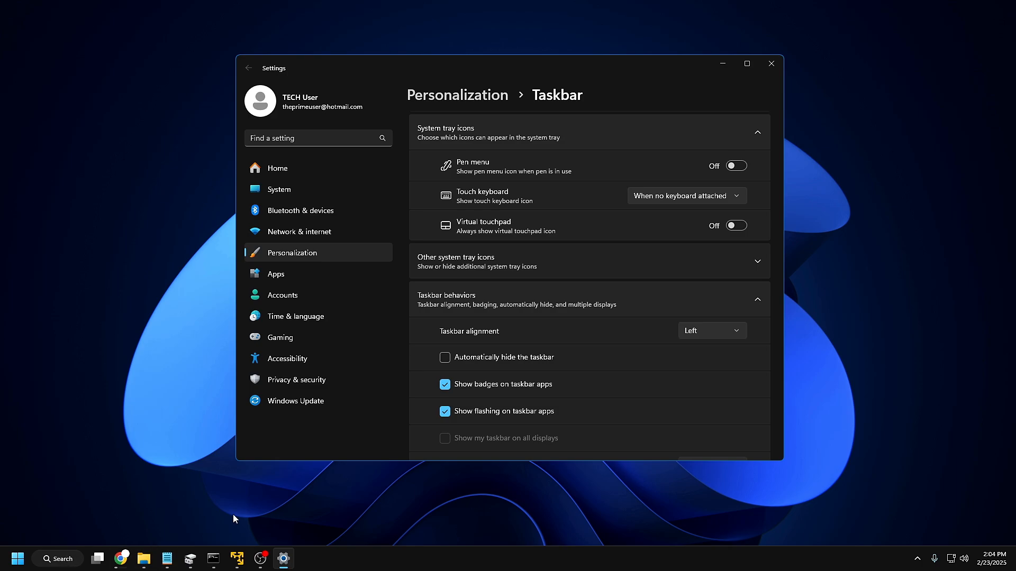
mouse_move(224, 521)
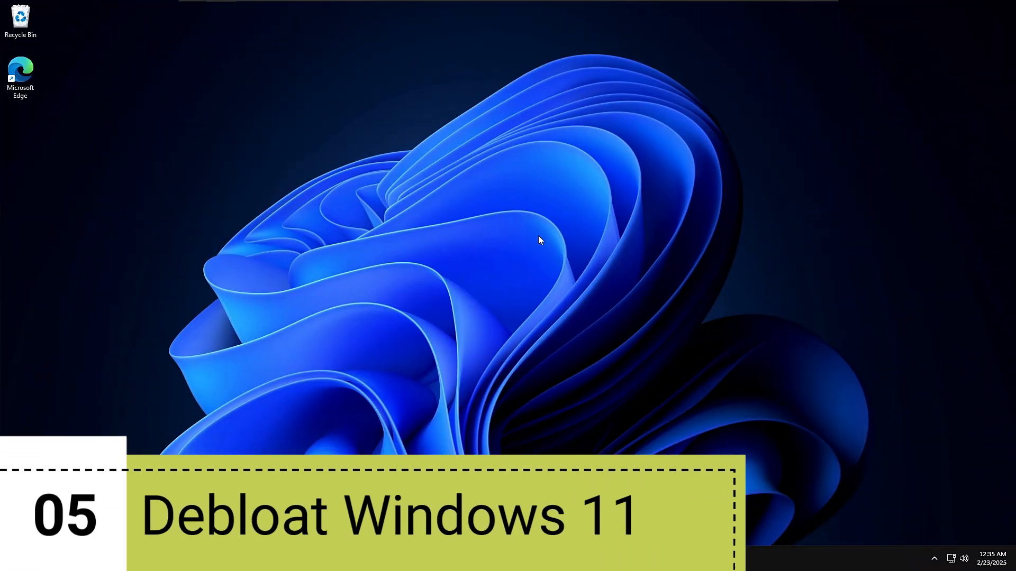
mouse_move(366, 292)
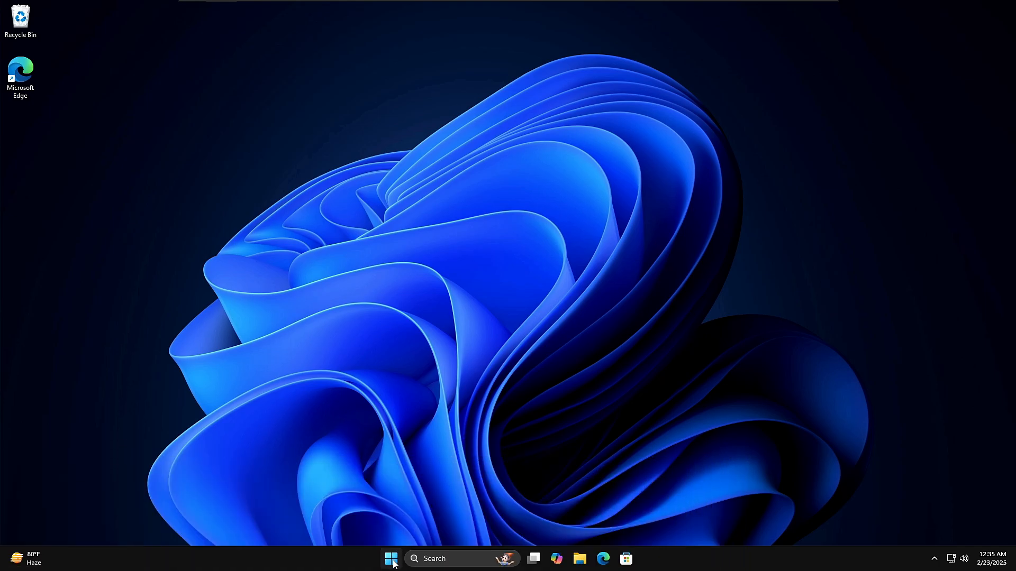
Step: Browse the Start menu's full installed-app list, then switch to the browser showing GitHub
left_click(390, 558)
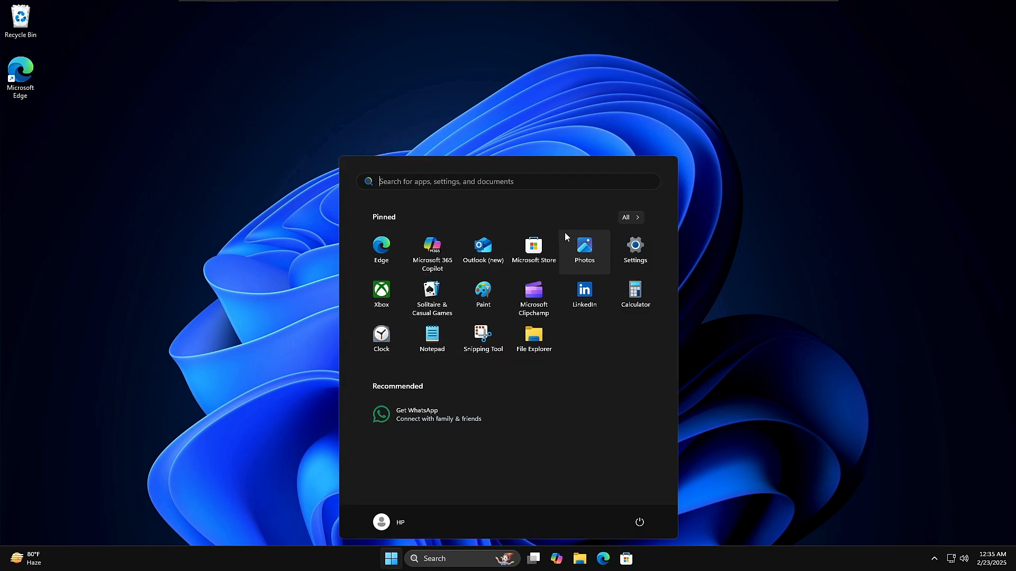
mouse_move(482, 340)
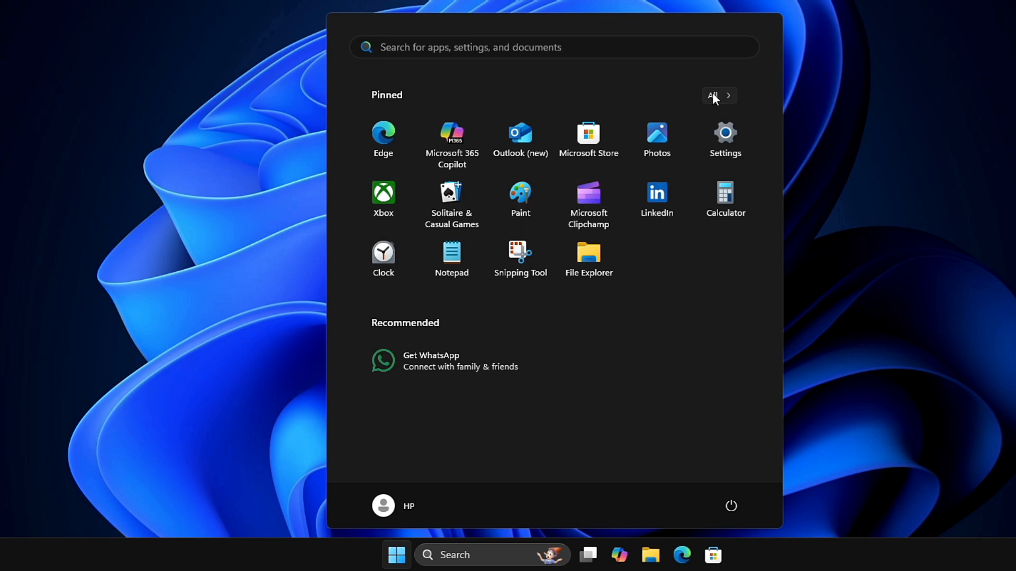
left_click(717, 95)
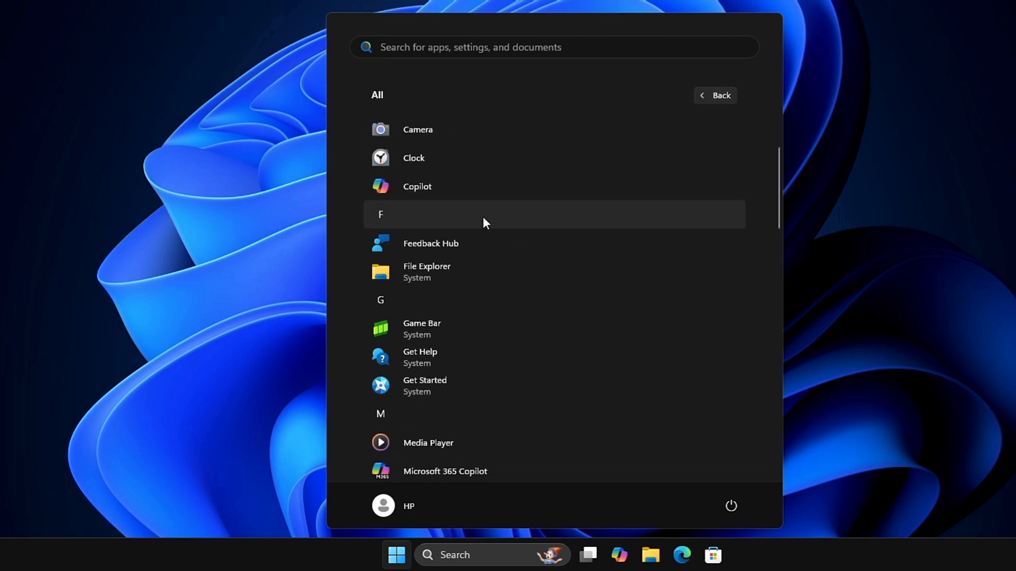
scroll("down", 3)
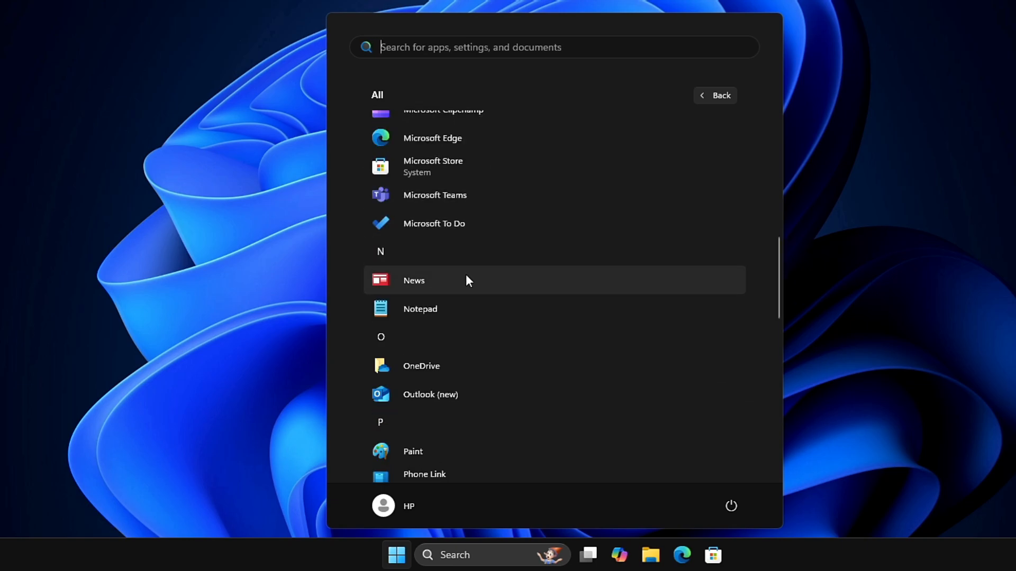
scroll("down", 3)
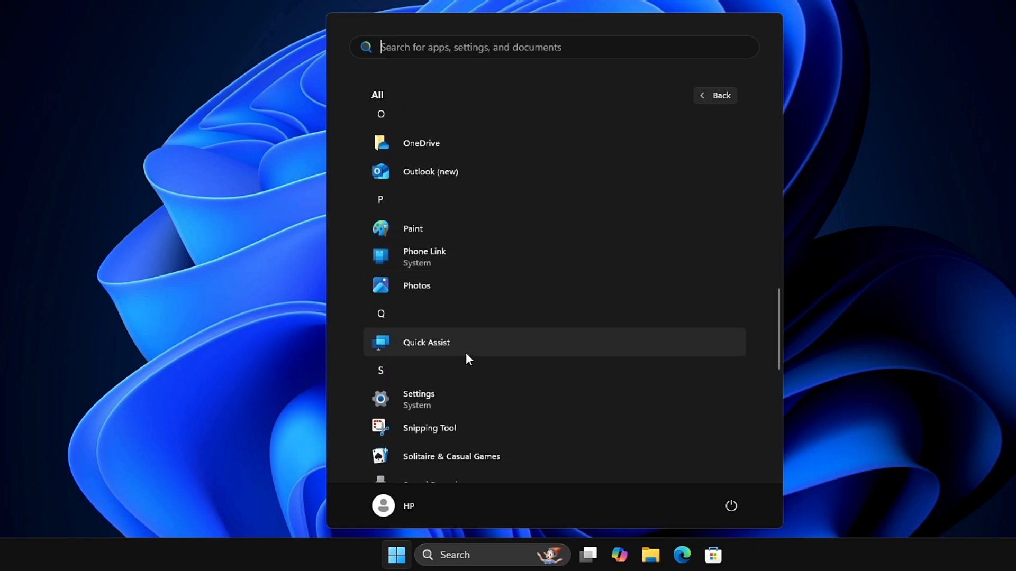
mouse_move(487, 158)
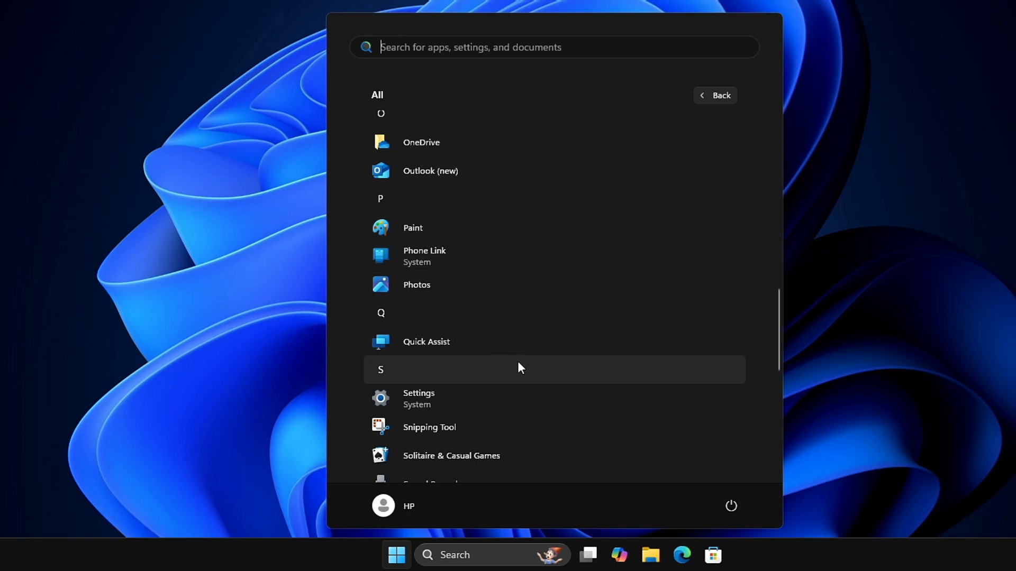
mouse_move(486, 163)
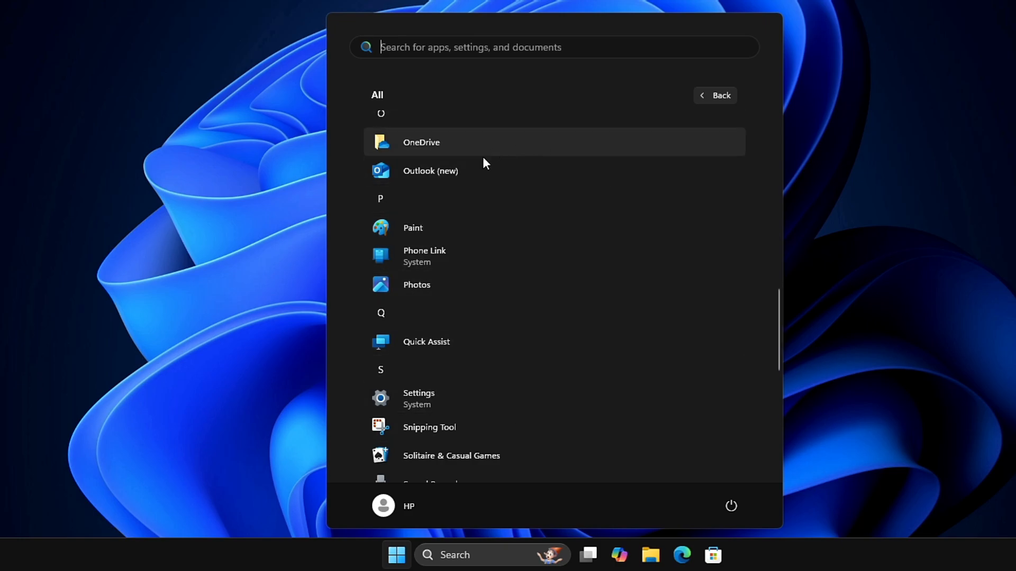
mouse_move(602, 193)
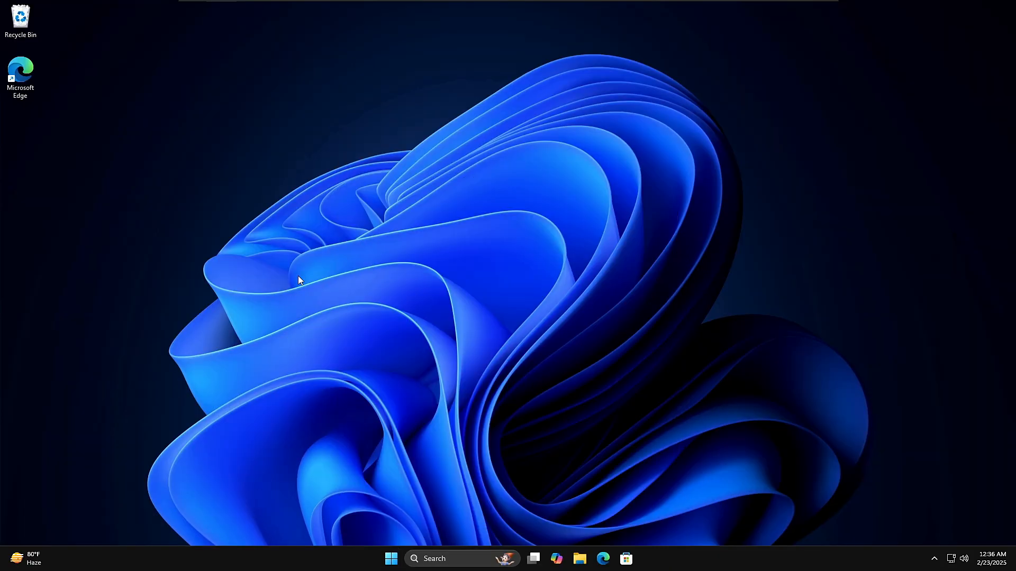
left_click(602, 559)
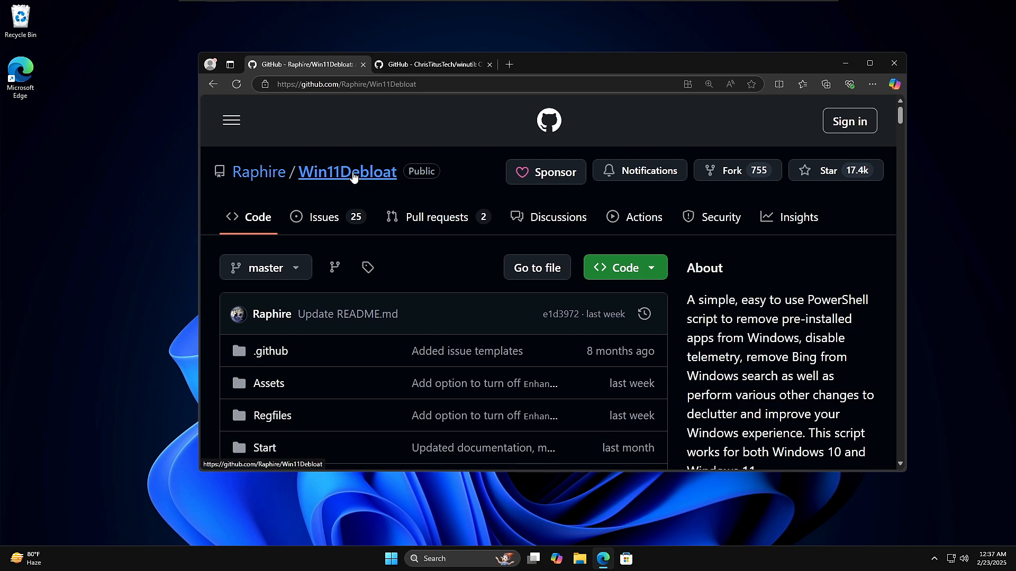
mouse_move(327, 186)
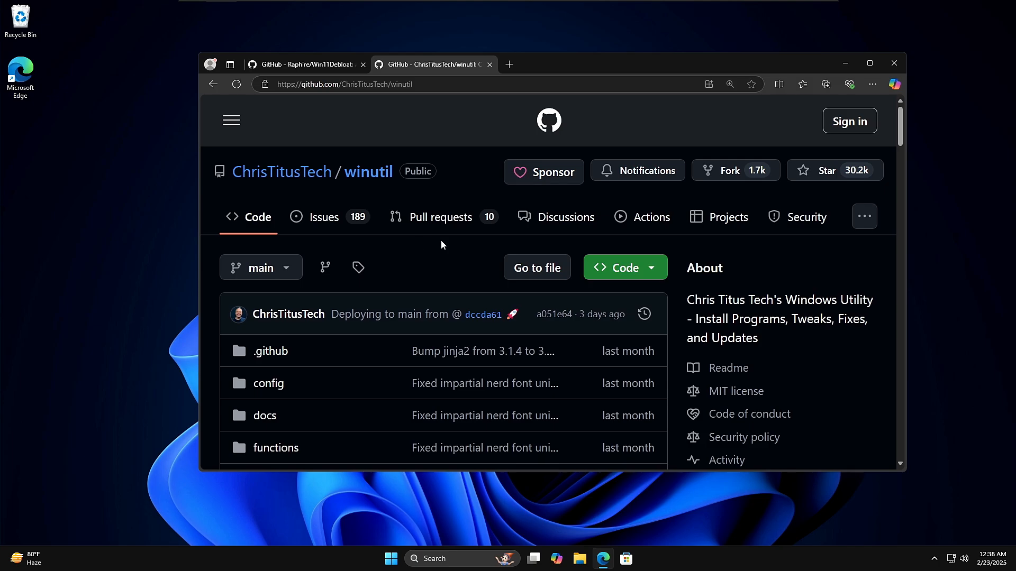
Step: Scroll the winutil README to Launch Command and copy the Stable Branch command
scroll("down", 3)
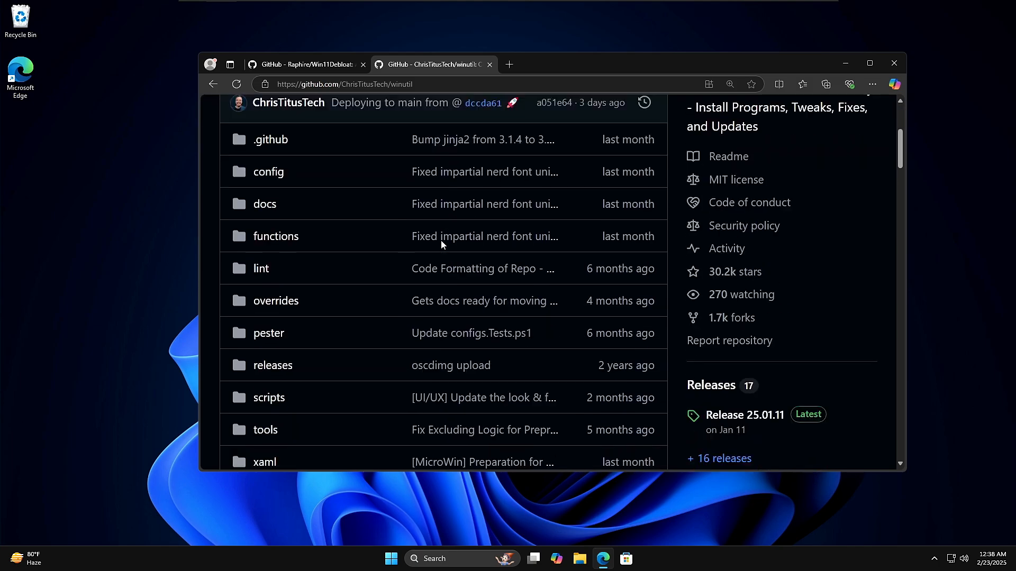
scroll("down", 3)
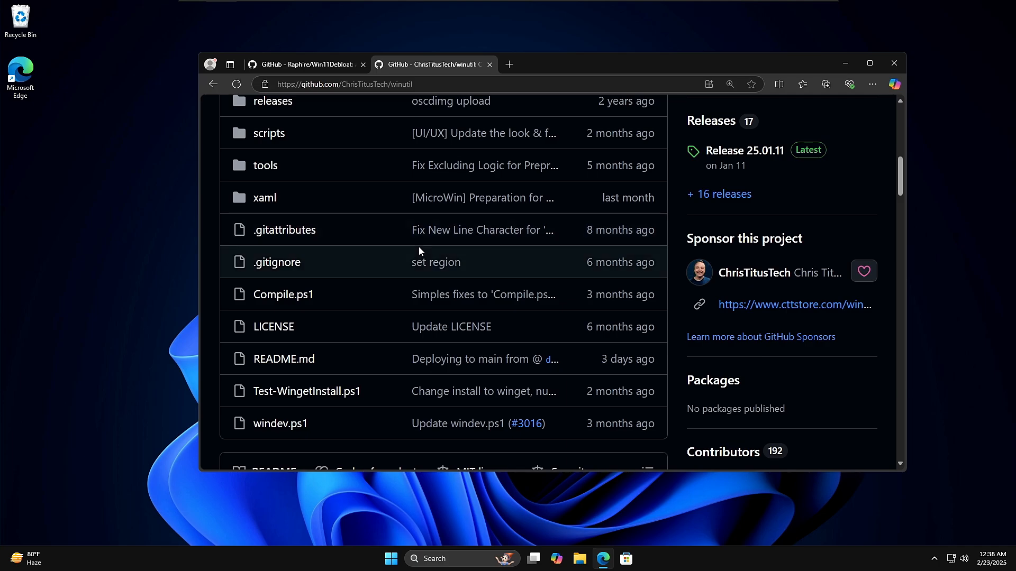
mouse_move(378, 255)
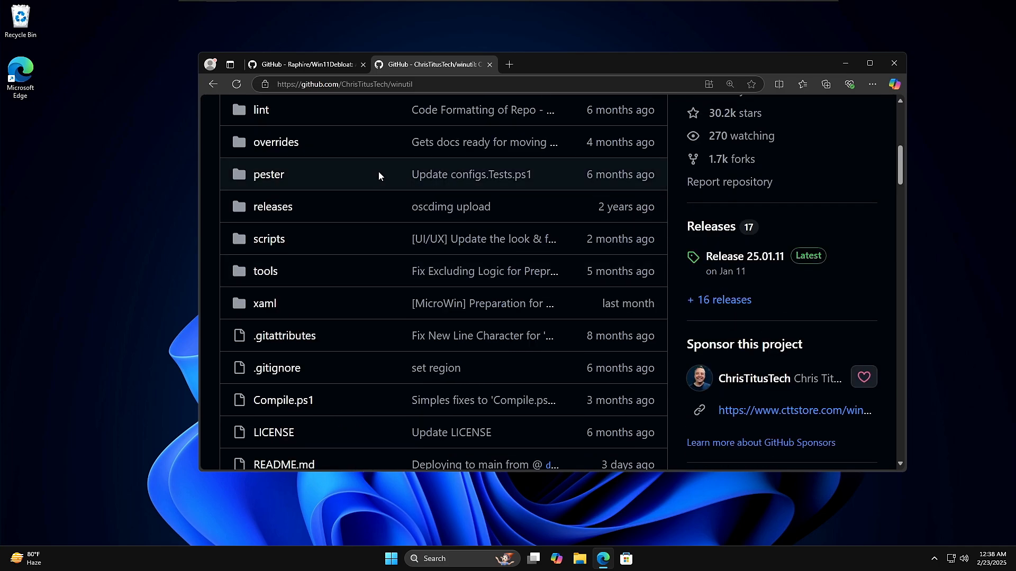
scroll("down", 3)
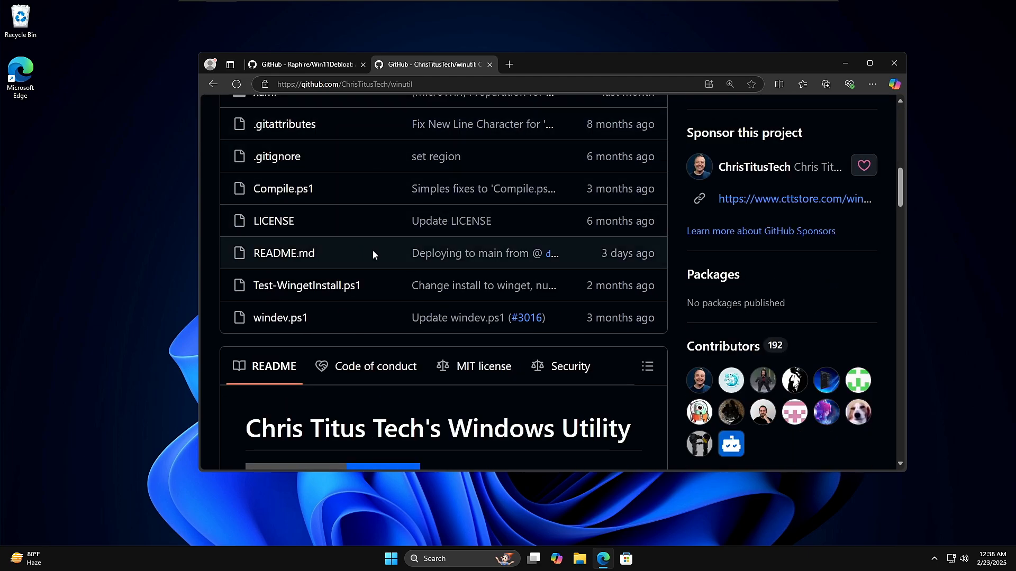
scroll("down", 3)
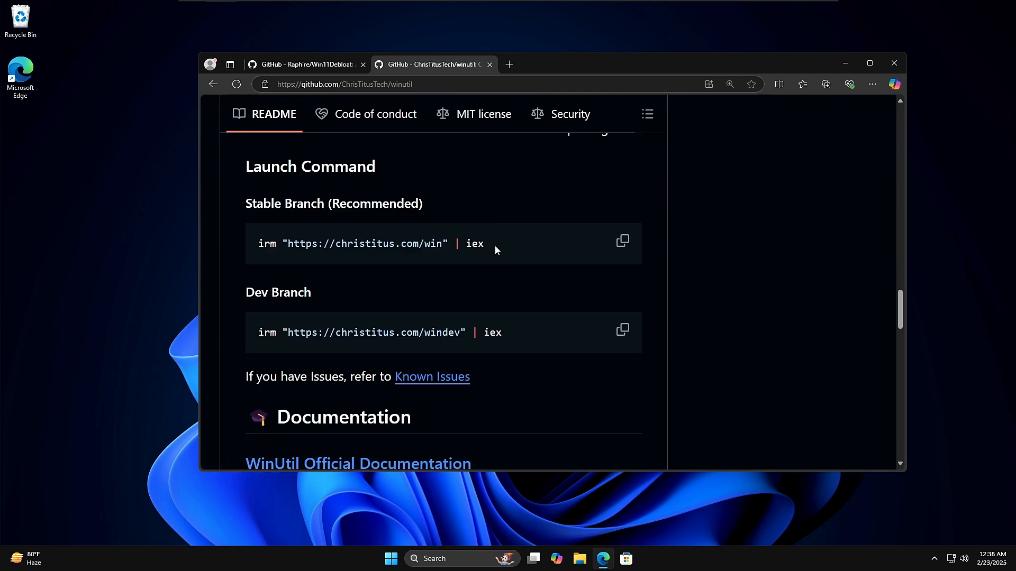
mouse_move(563, 239)
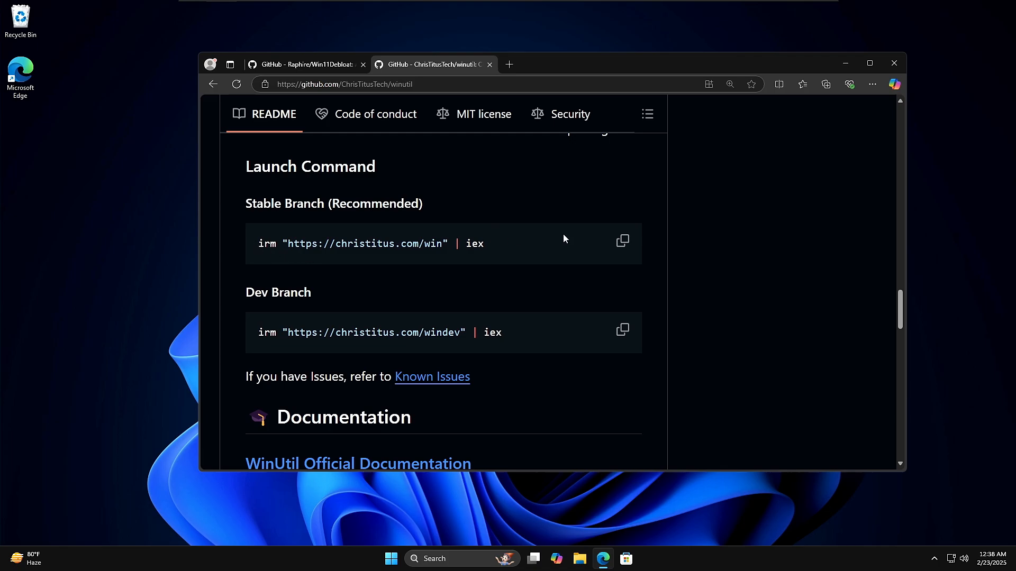
left_click(621, 241)
type("power")
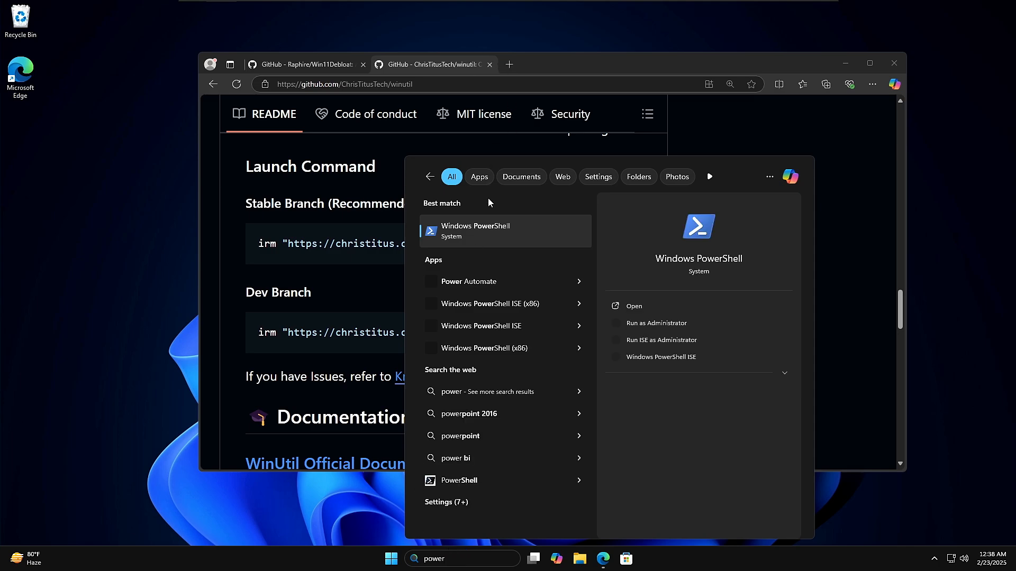
right_click(476, 231)
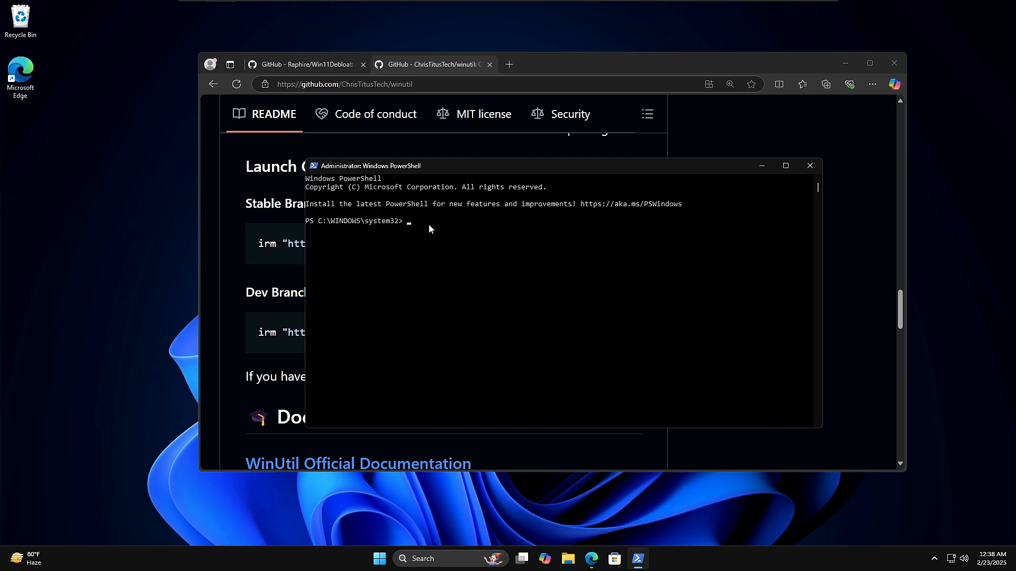
type("irm \"https://christitus.com/win\" | iex")
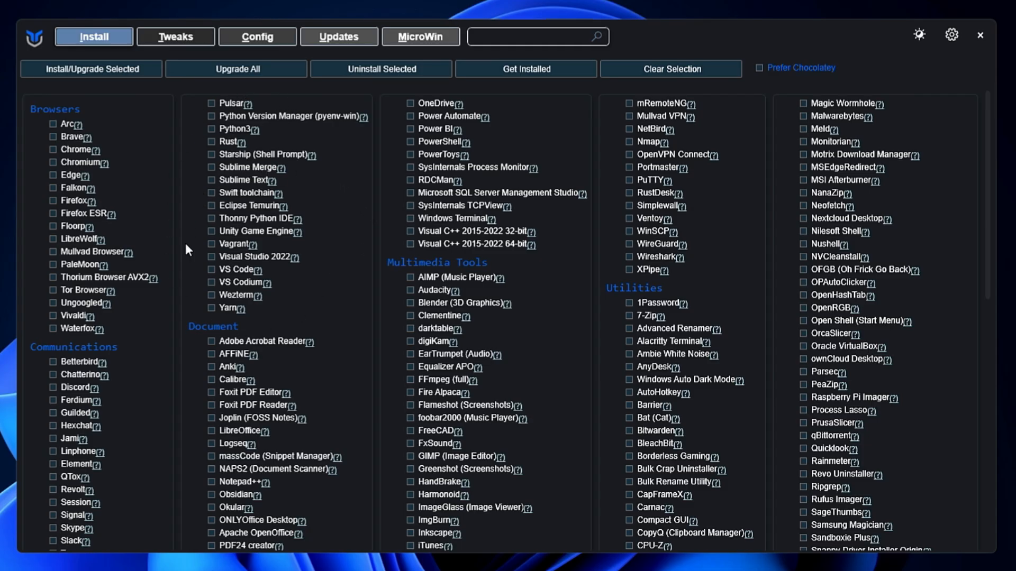
mouse_move(176, 36)
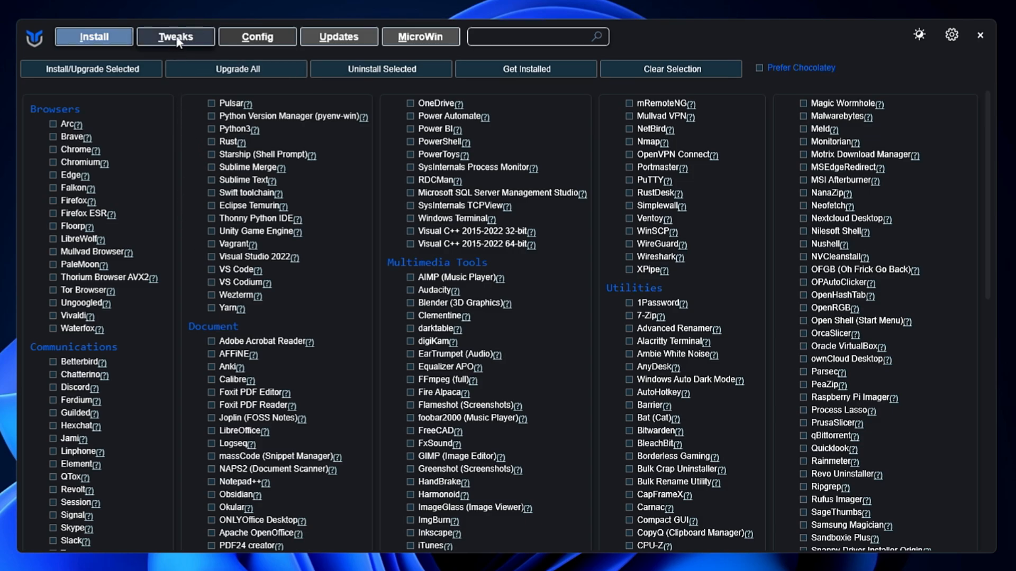
mouse_move(241, 46)
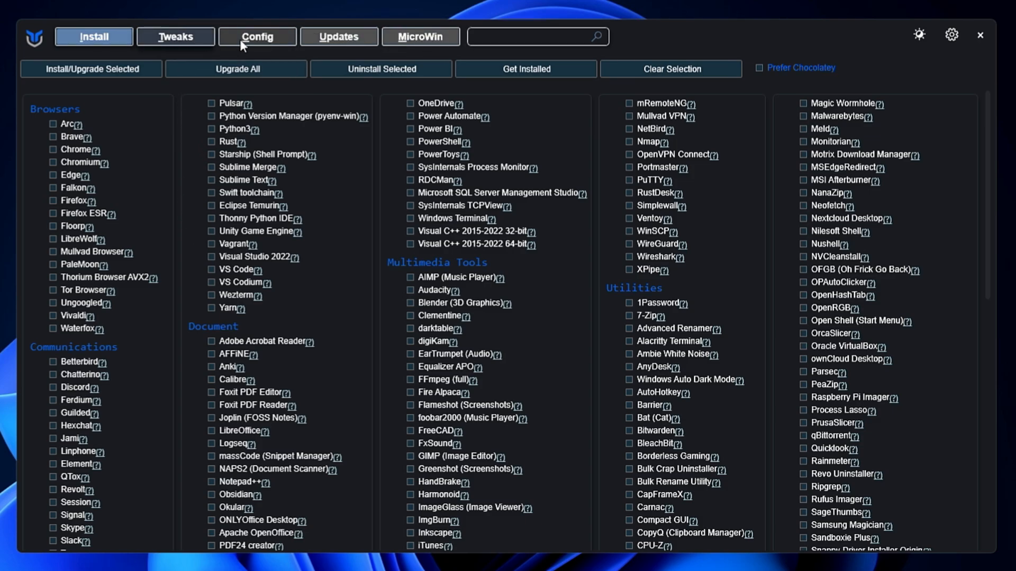
Step: Apply the Standard recommended selection in WinUtil's Tweaks section and review the ticked essential tweaks
left_click(175, 36)
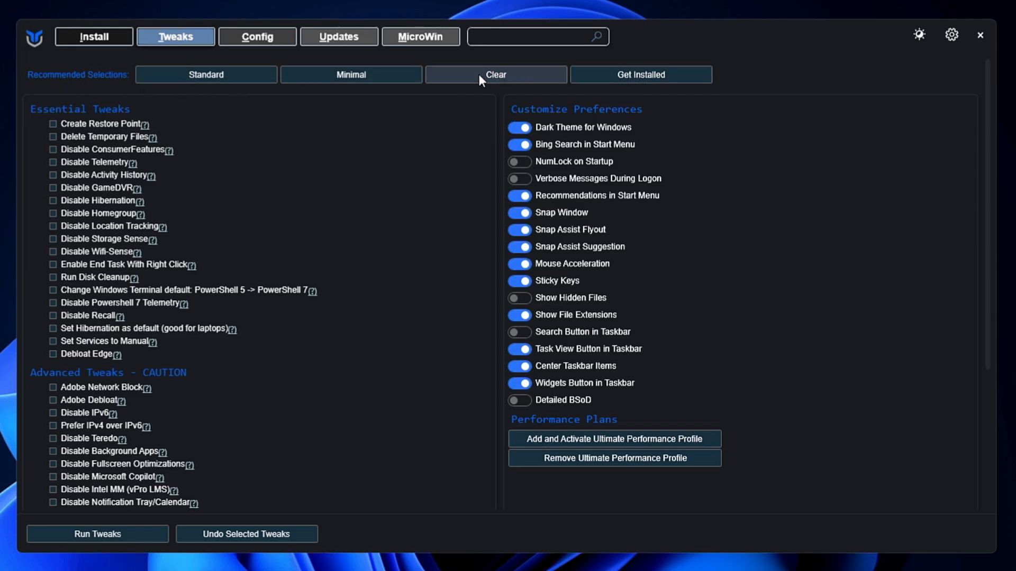
left_click(206, 74)
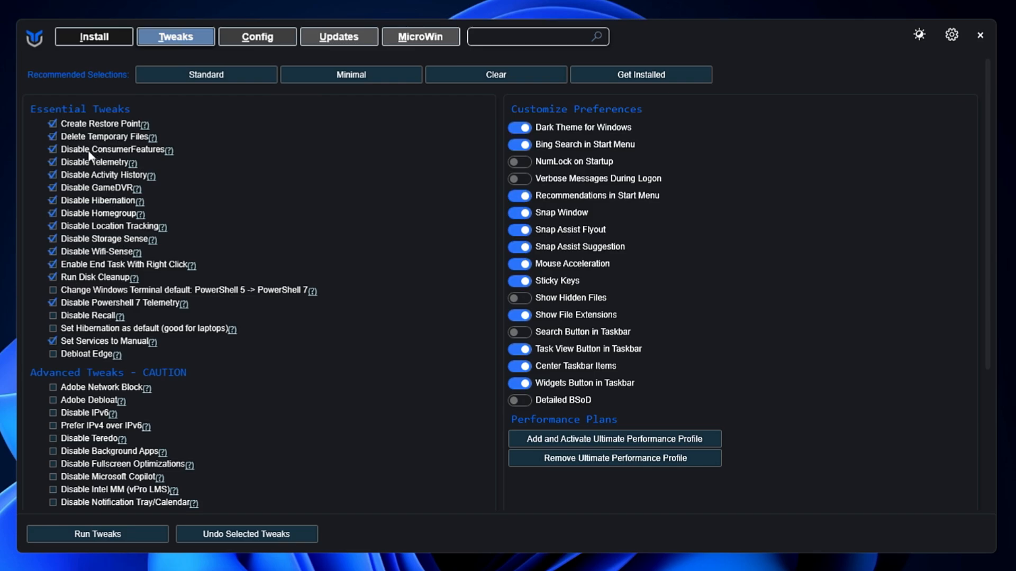
mouse_move(130, 154)
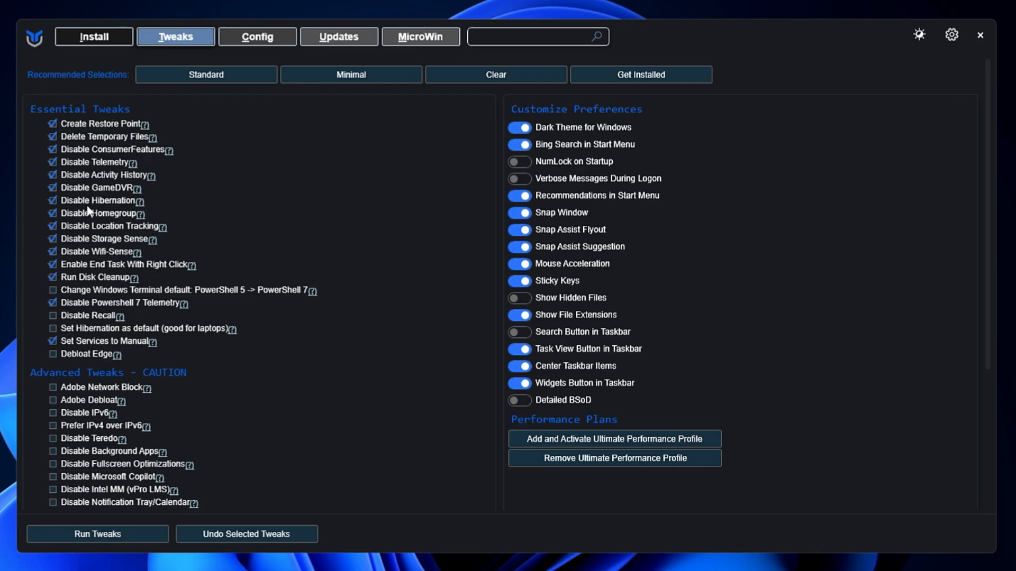
scroll("down", 3)
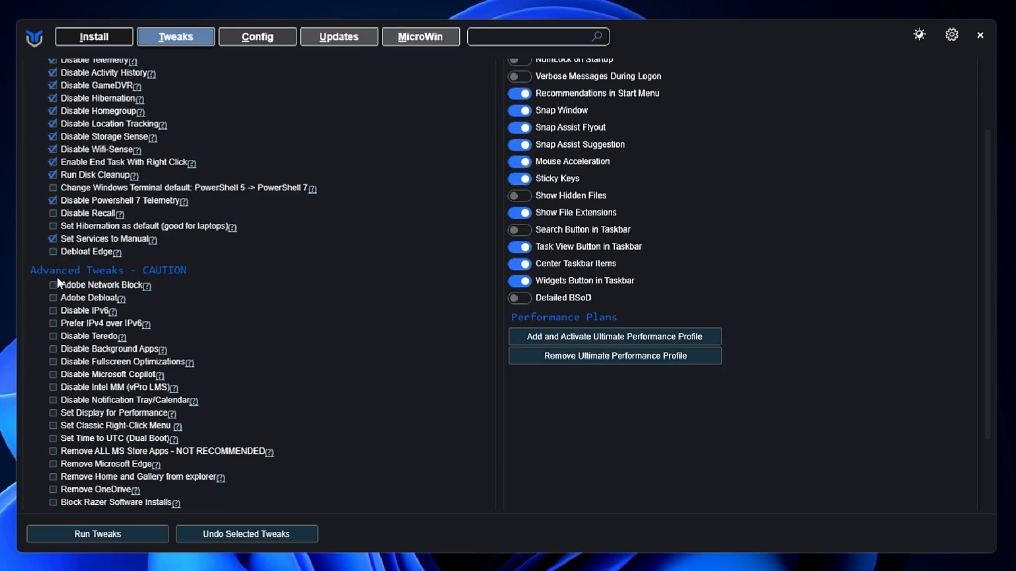
mouse_move(88, 316)
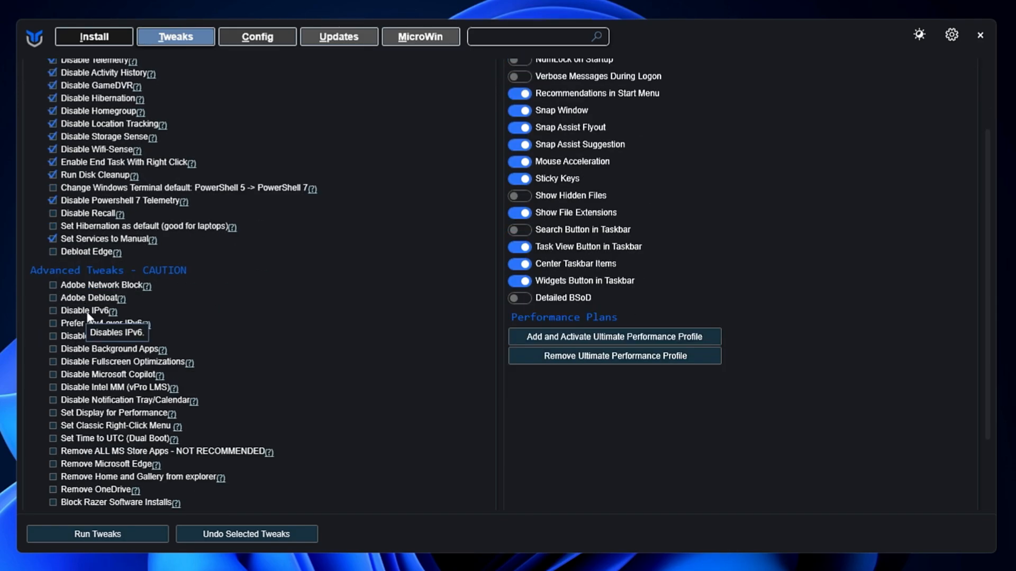
mouse_move(76, 353)
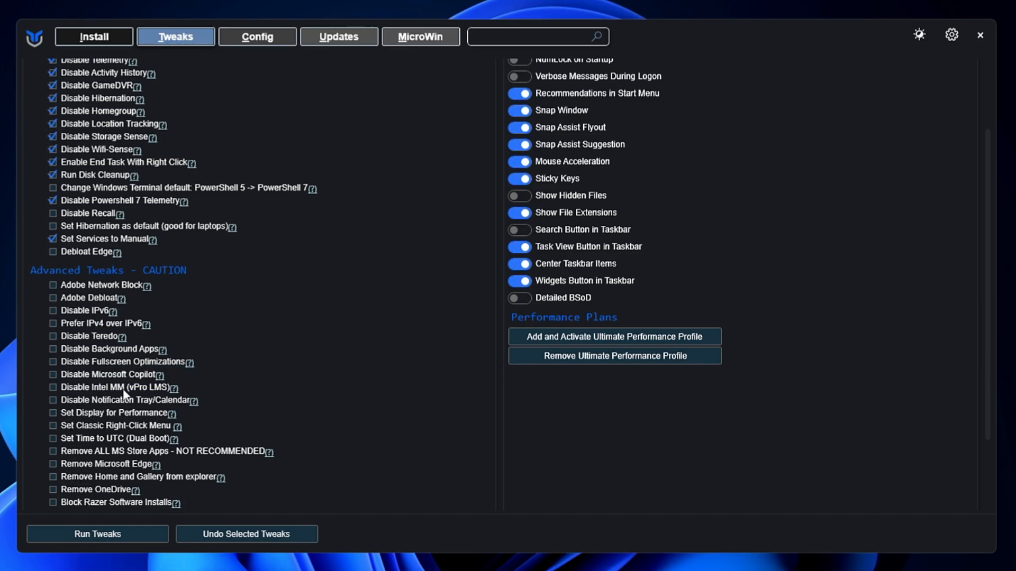
scroll("up", 3)
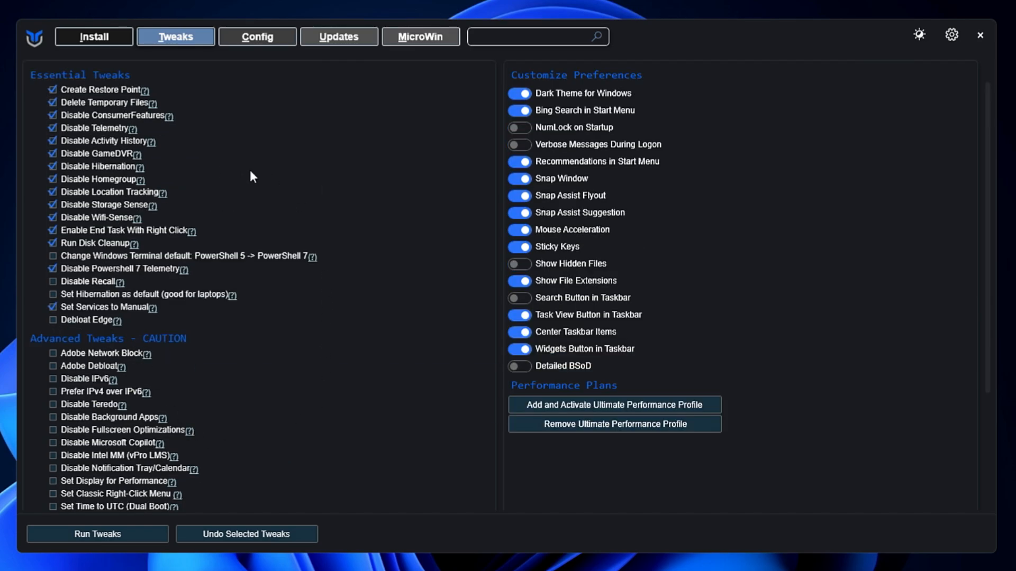
mouse_move(245, 275)
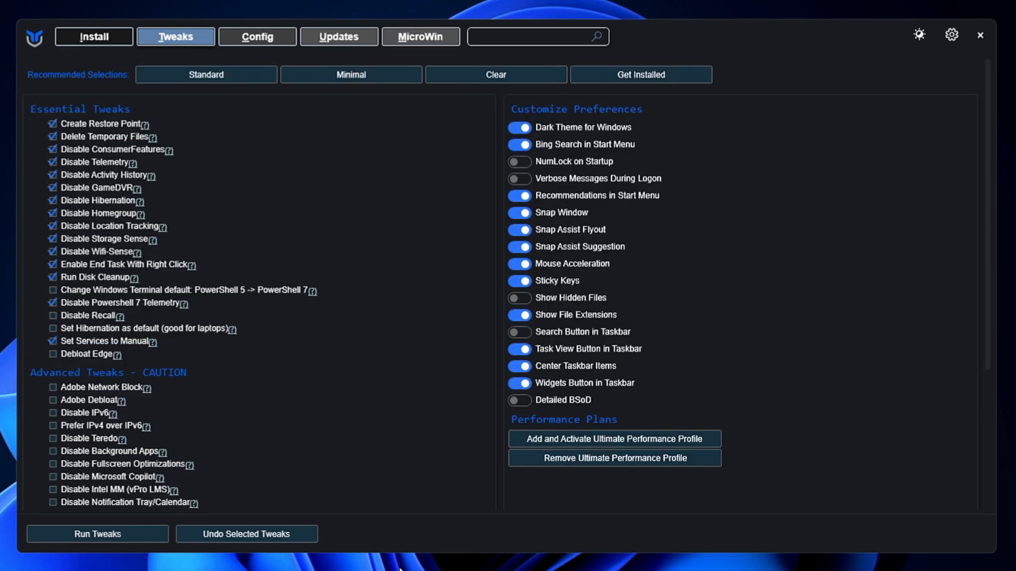
mouse_move(910, 73)
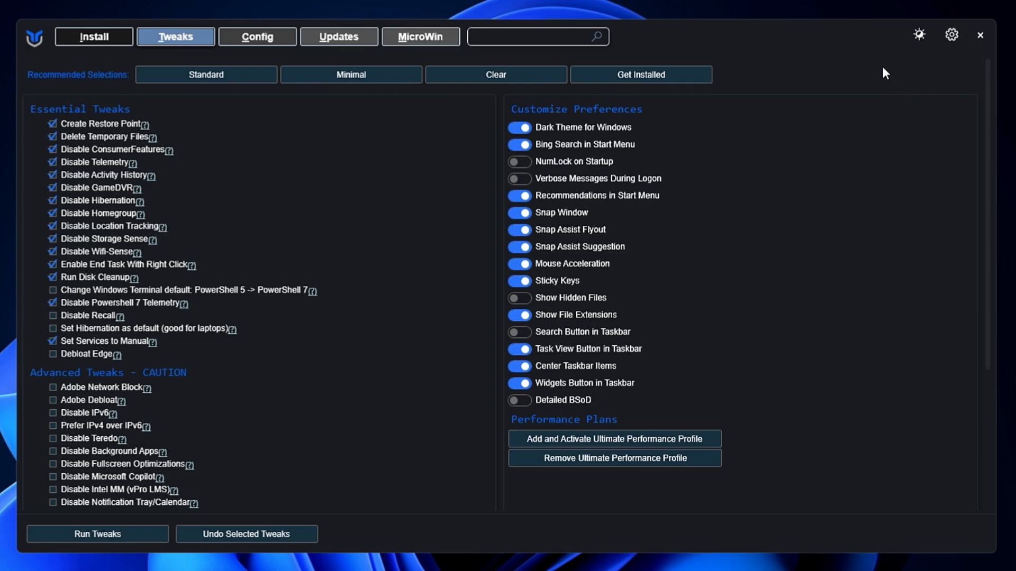
mouse_move(800, 144)
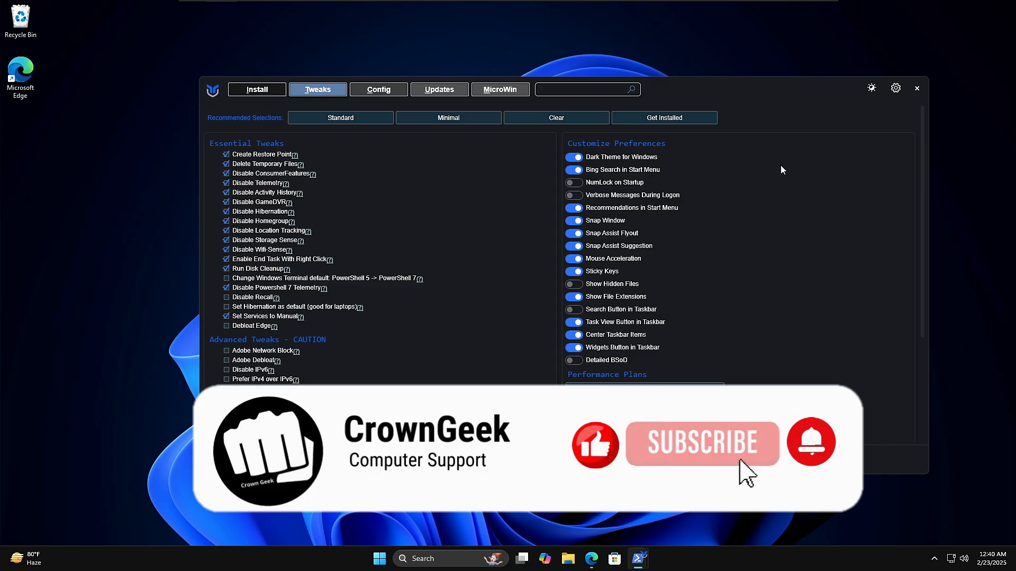
mouse_move(764, 489)
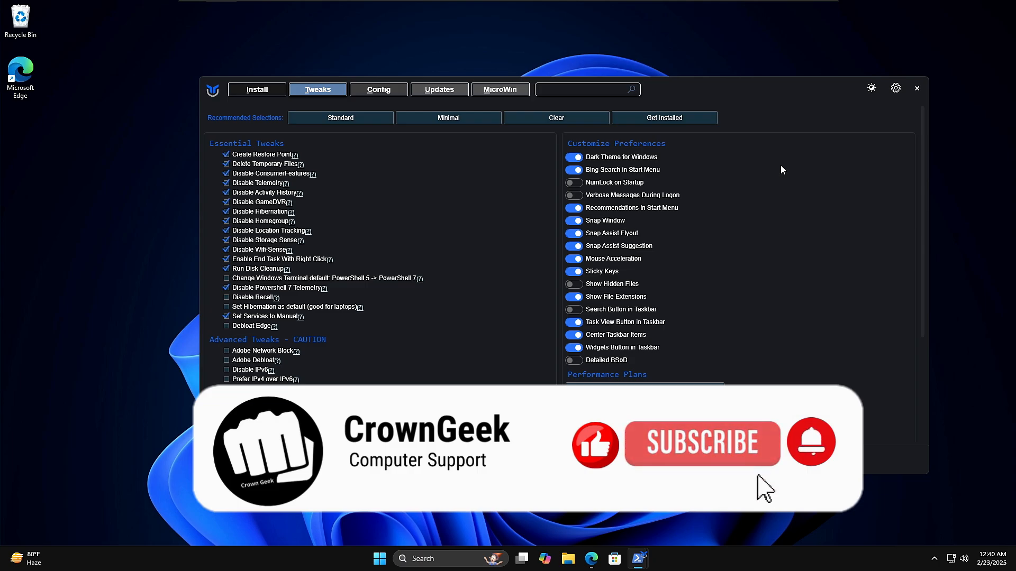